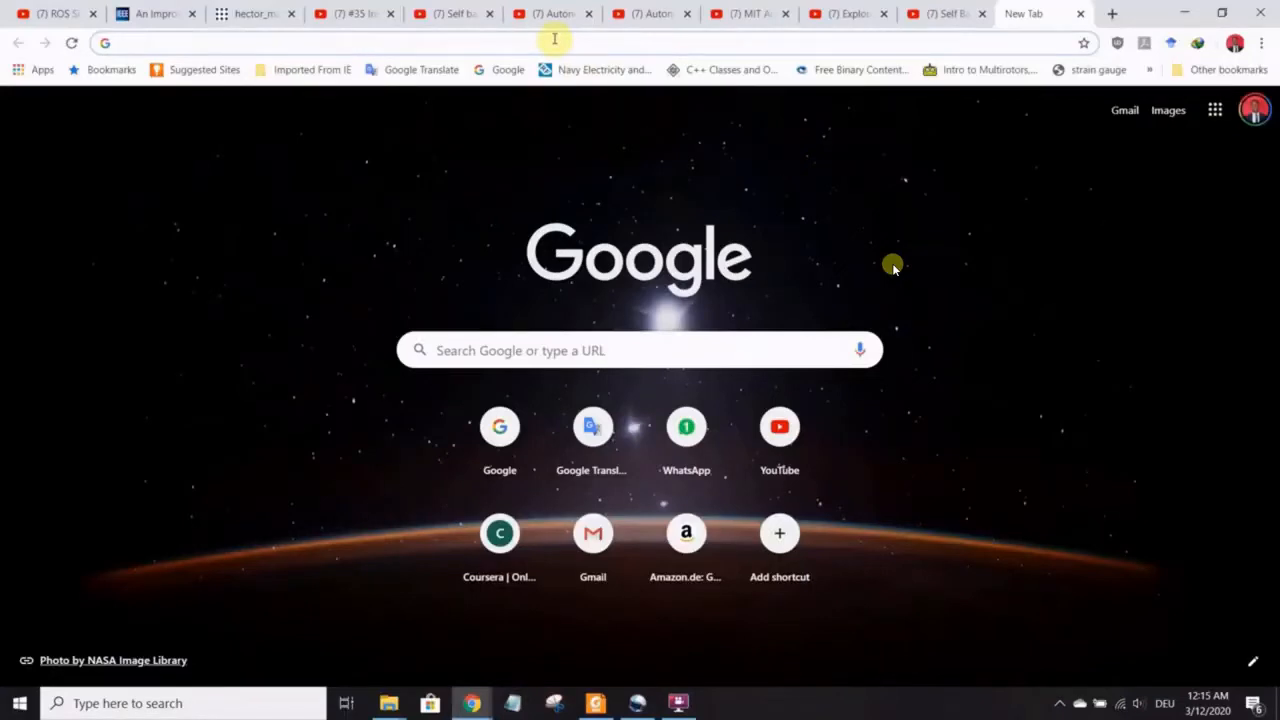
- Enter ydlidar.com in the Chrome address bar to reach the YDLIDAR site
text(ydlidar.com)
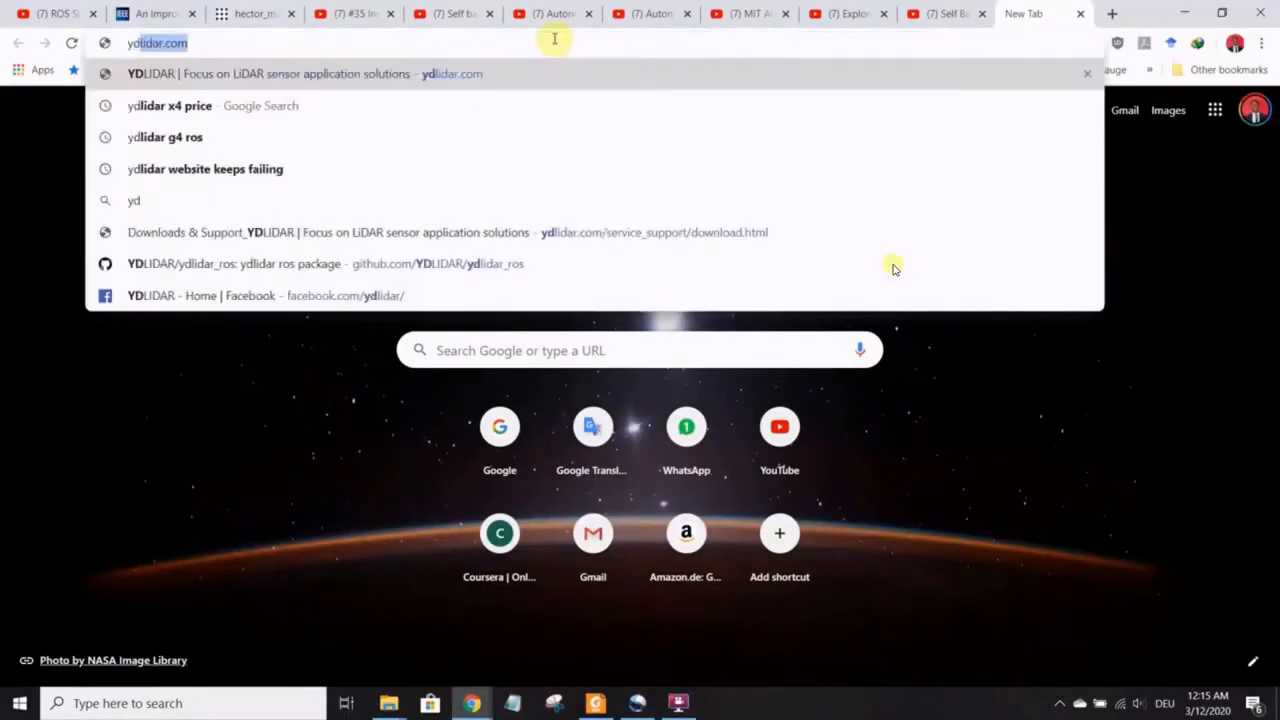
mouse_move(505, 149)
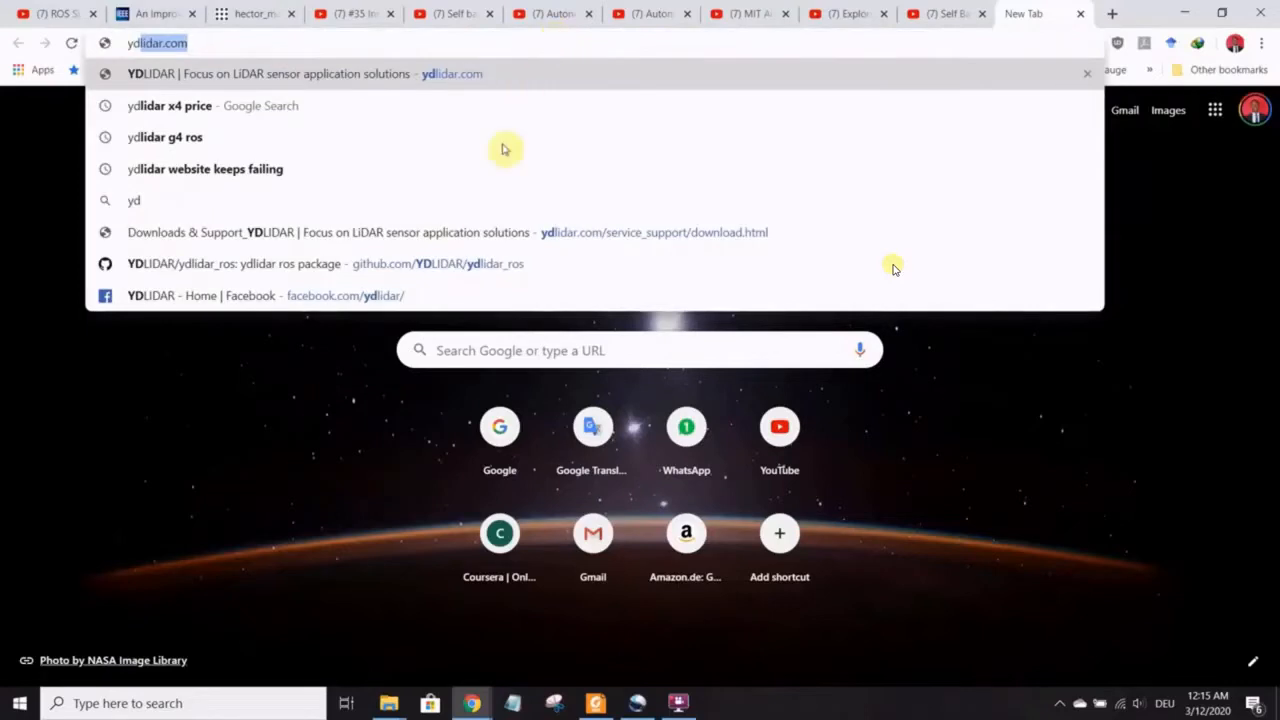
mouse_move(475, 232)
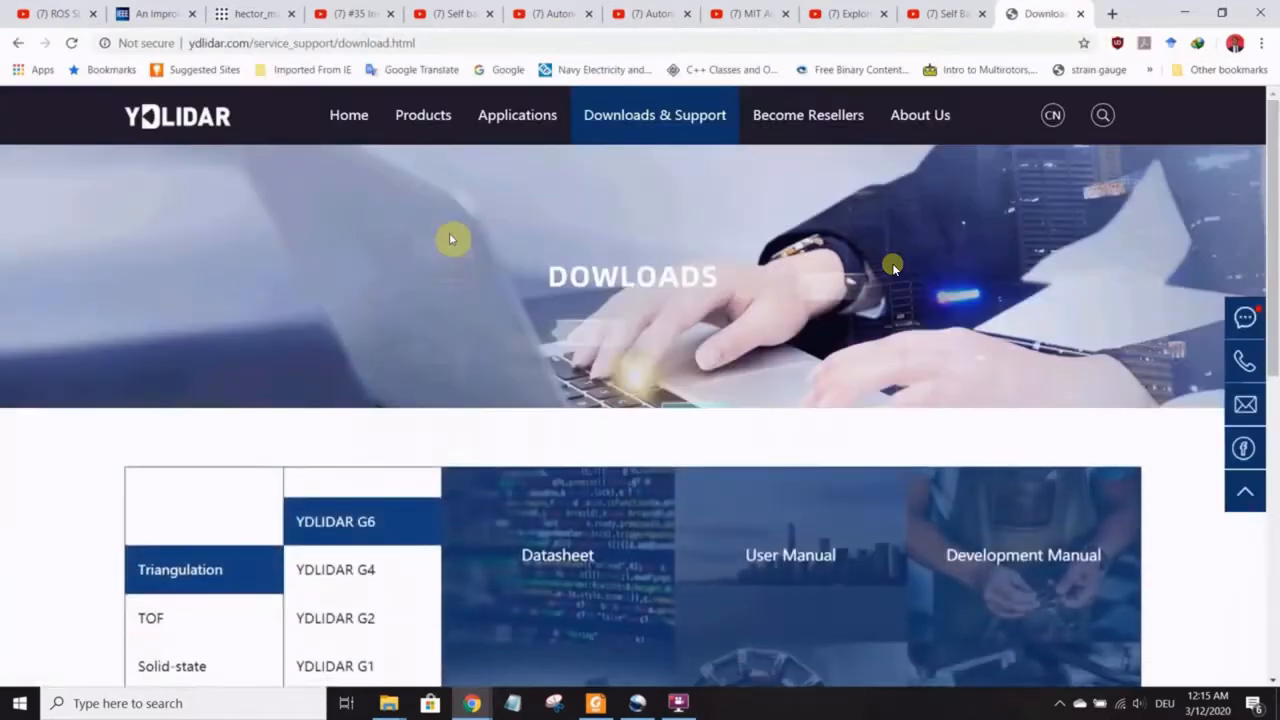
mouse_move(448, 214)
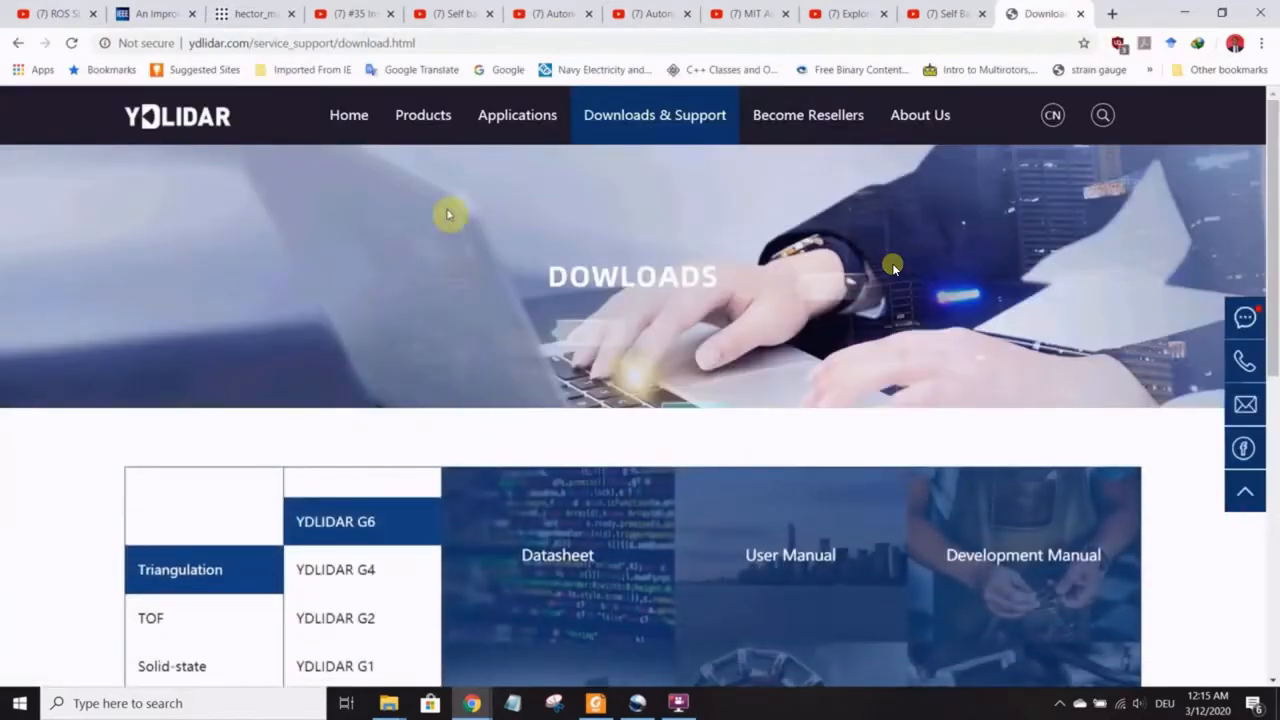
- Start downloading the YDLIDAR G4 TOOL archive (PointCloudViewer zip) from the downloads page
click(300, 42)
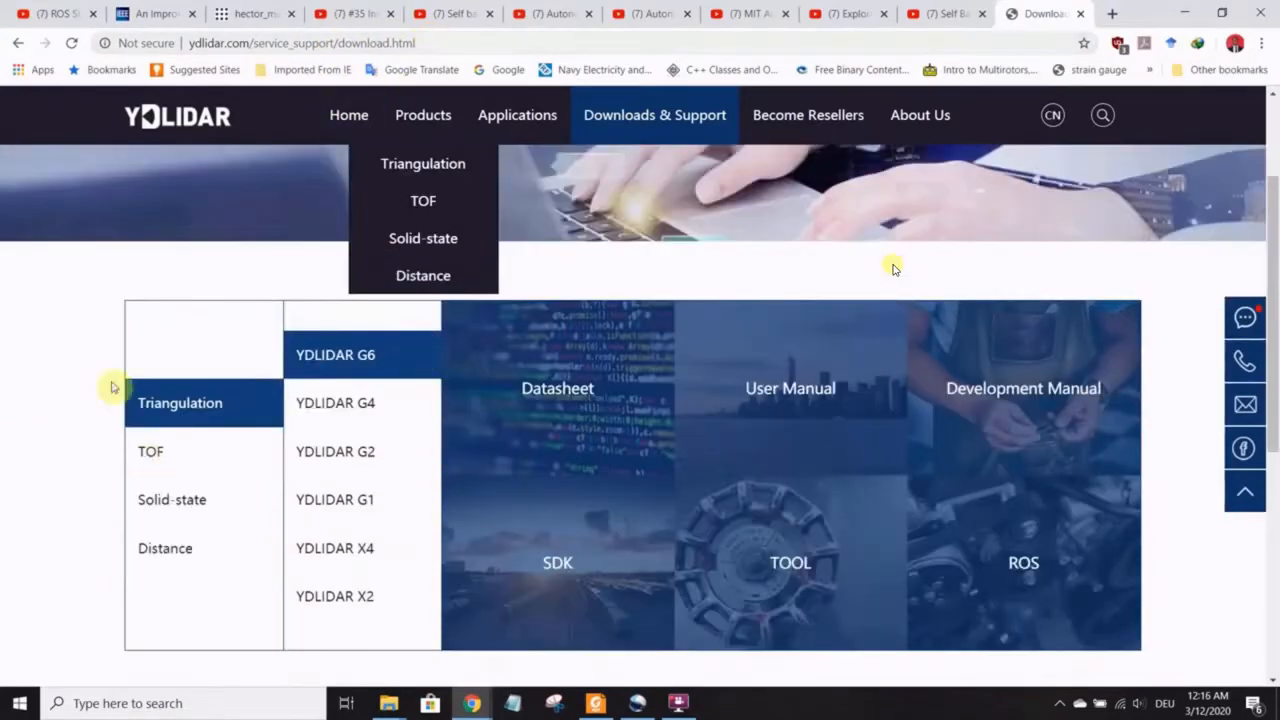
mouse_move(423, 238)
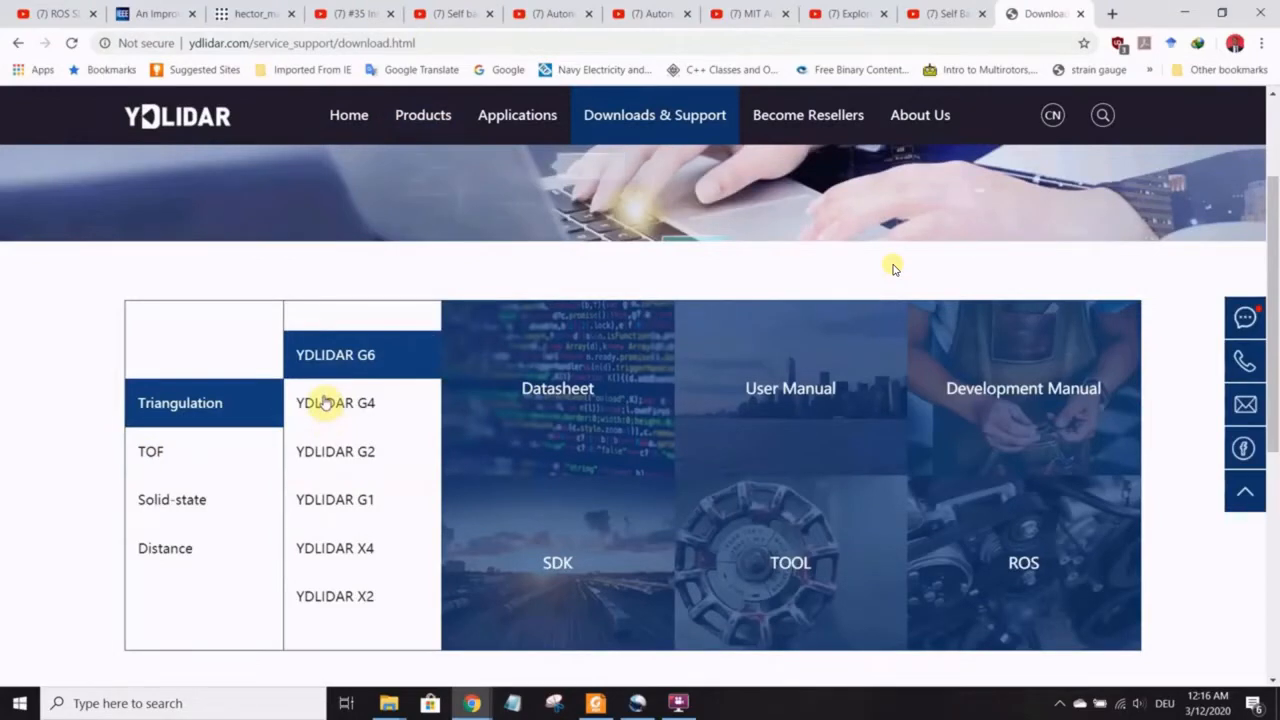
mouse_move(409, 427)
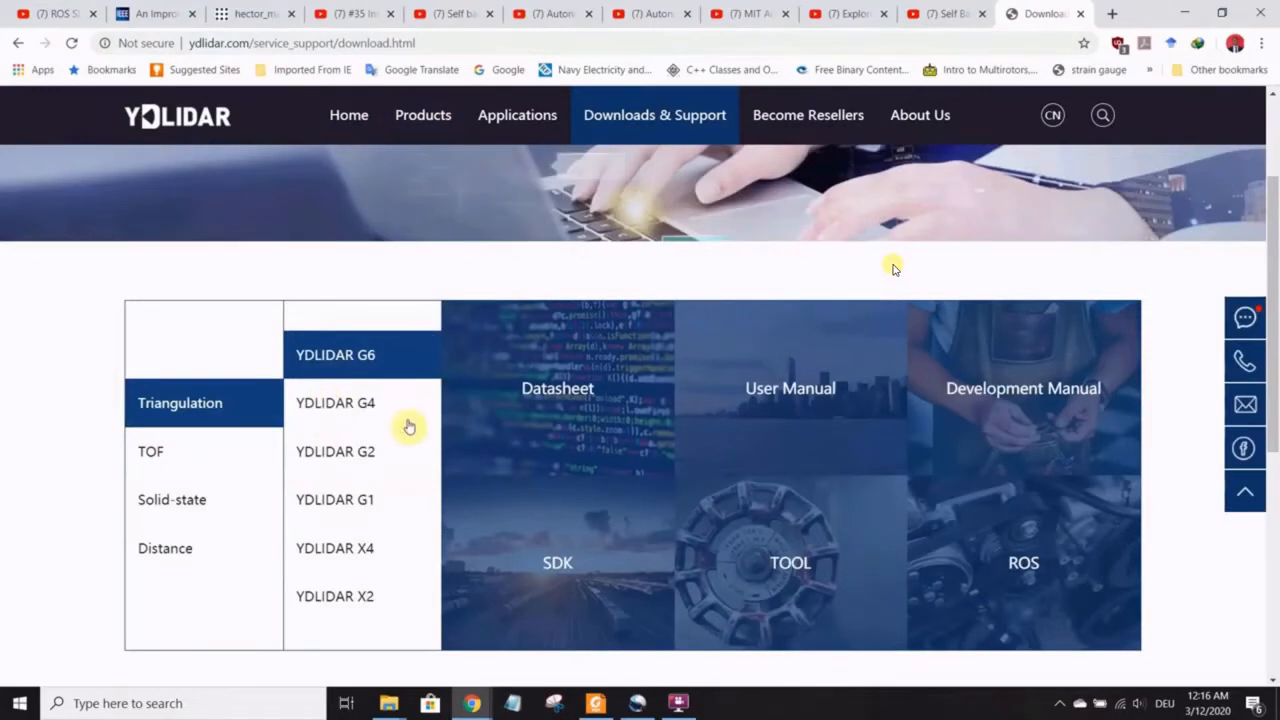
mouse_move(335, 403)
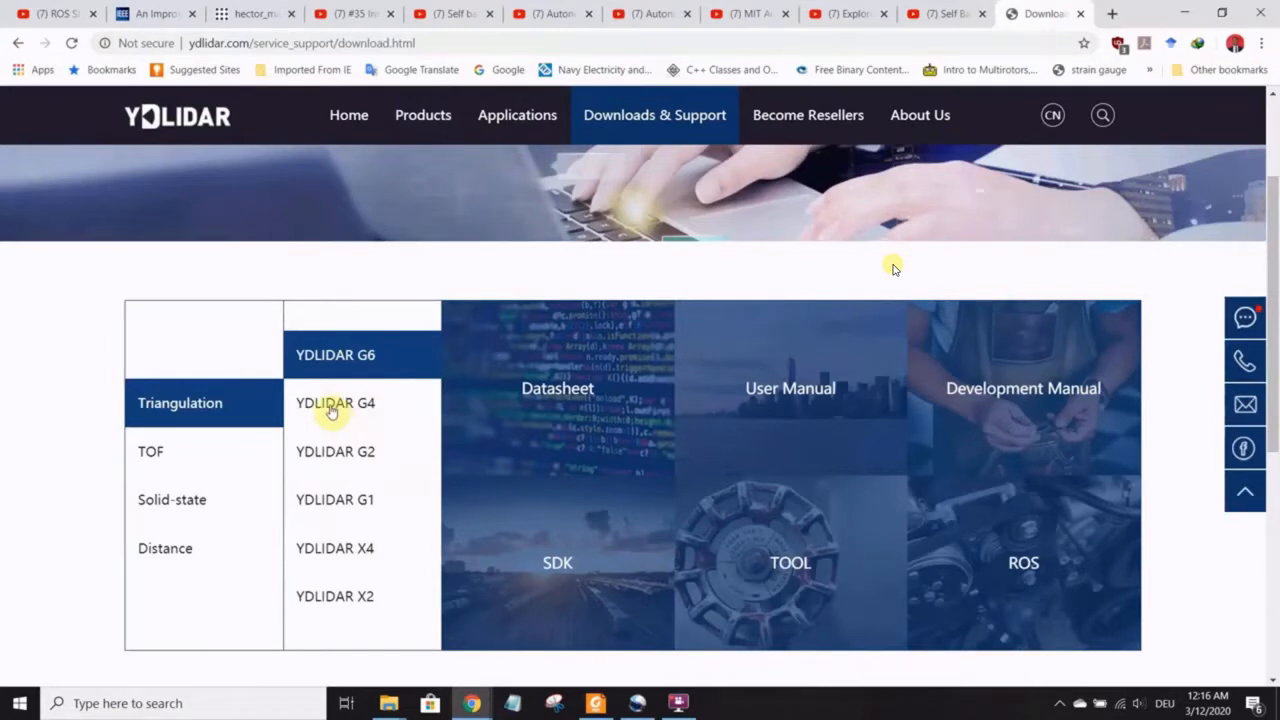
mouse_move(790, 562)
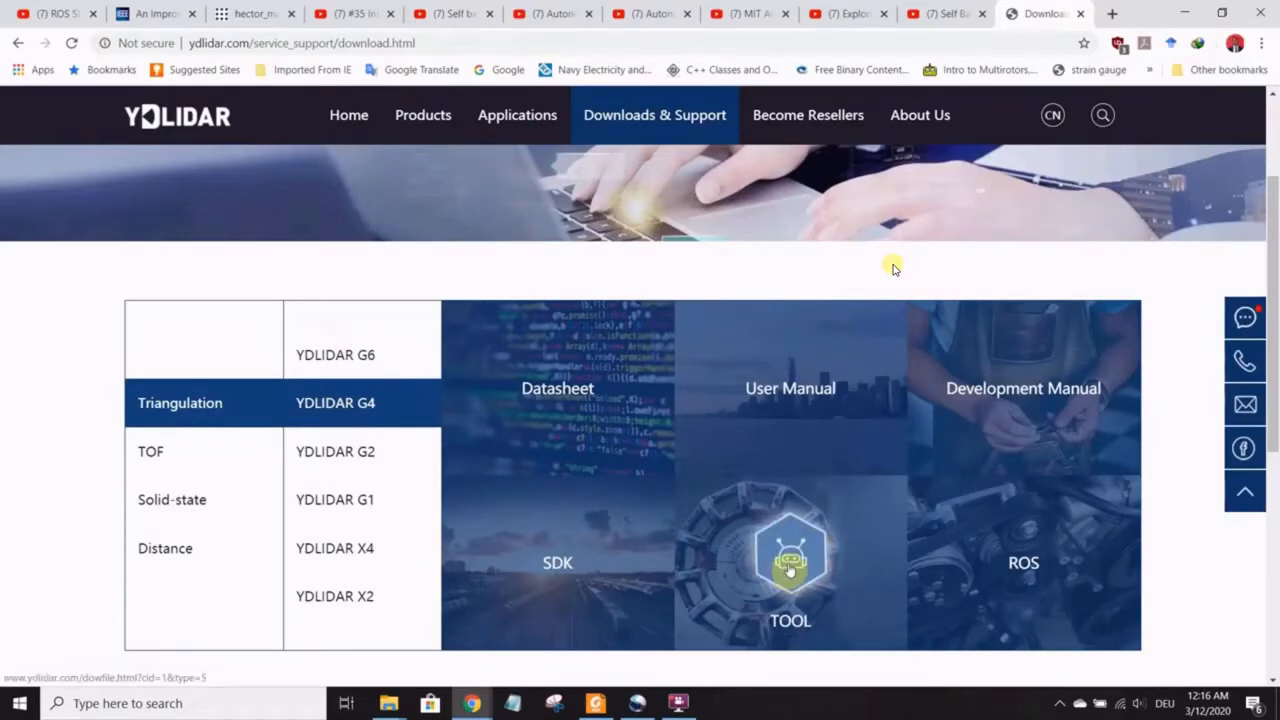
click(790, 560)
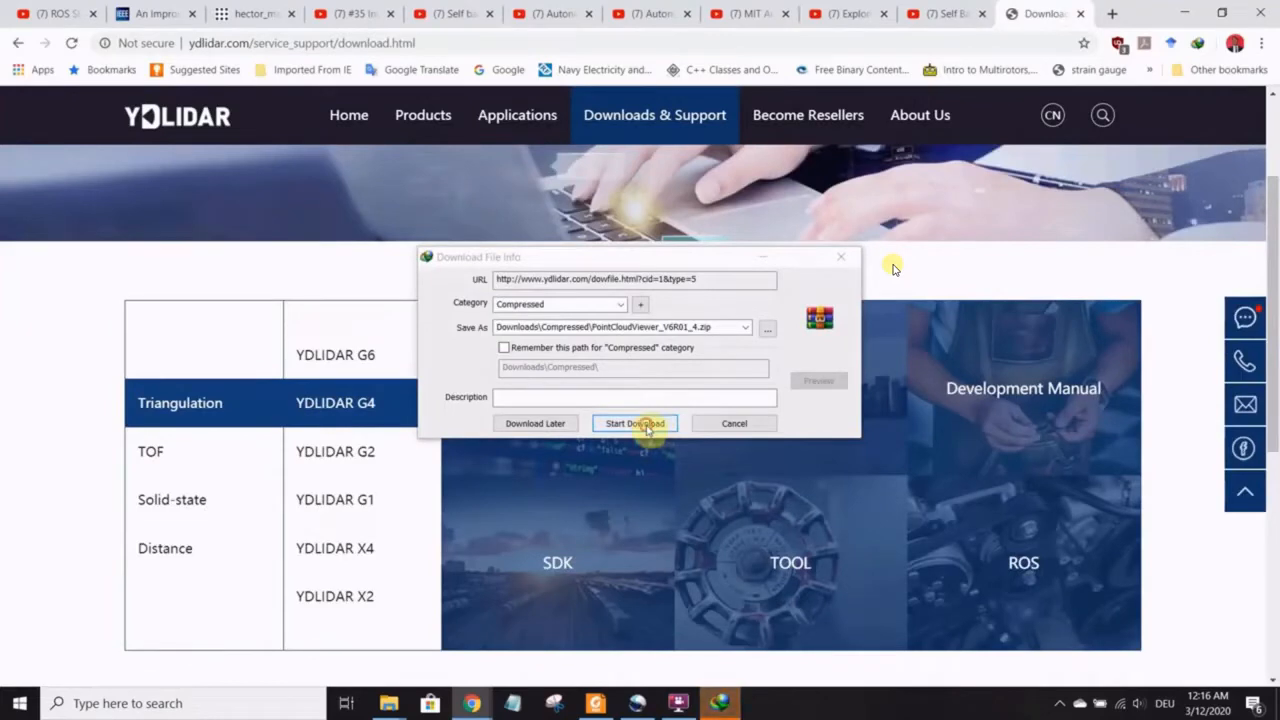
click(635, 423)
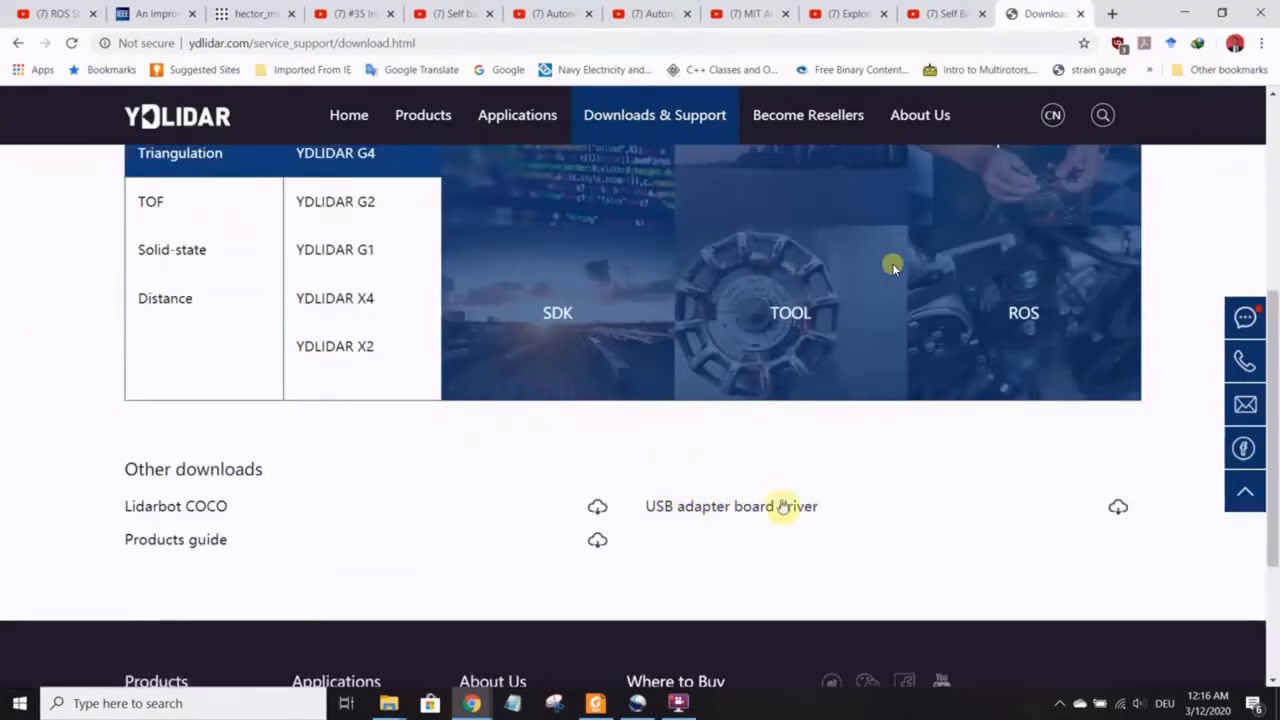
mouse_move(643, 486)
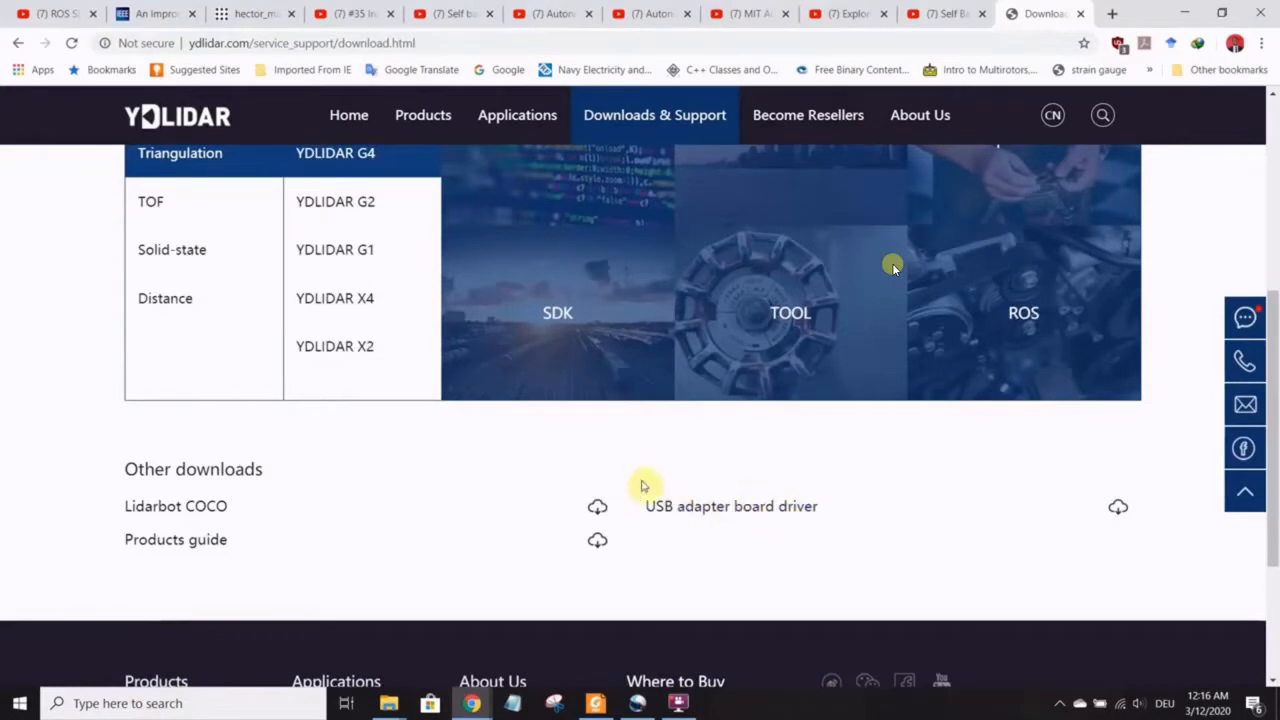
mouse_move(764, 519)
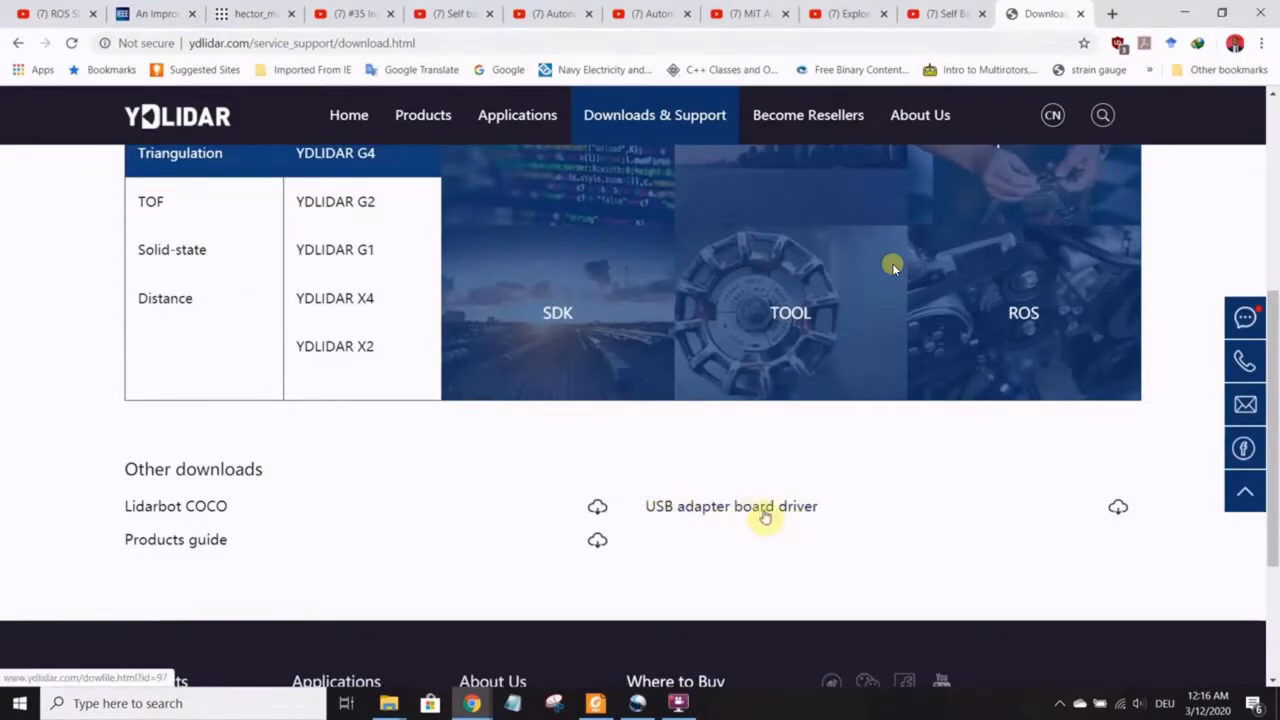
mouse_move(772, 512)
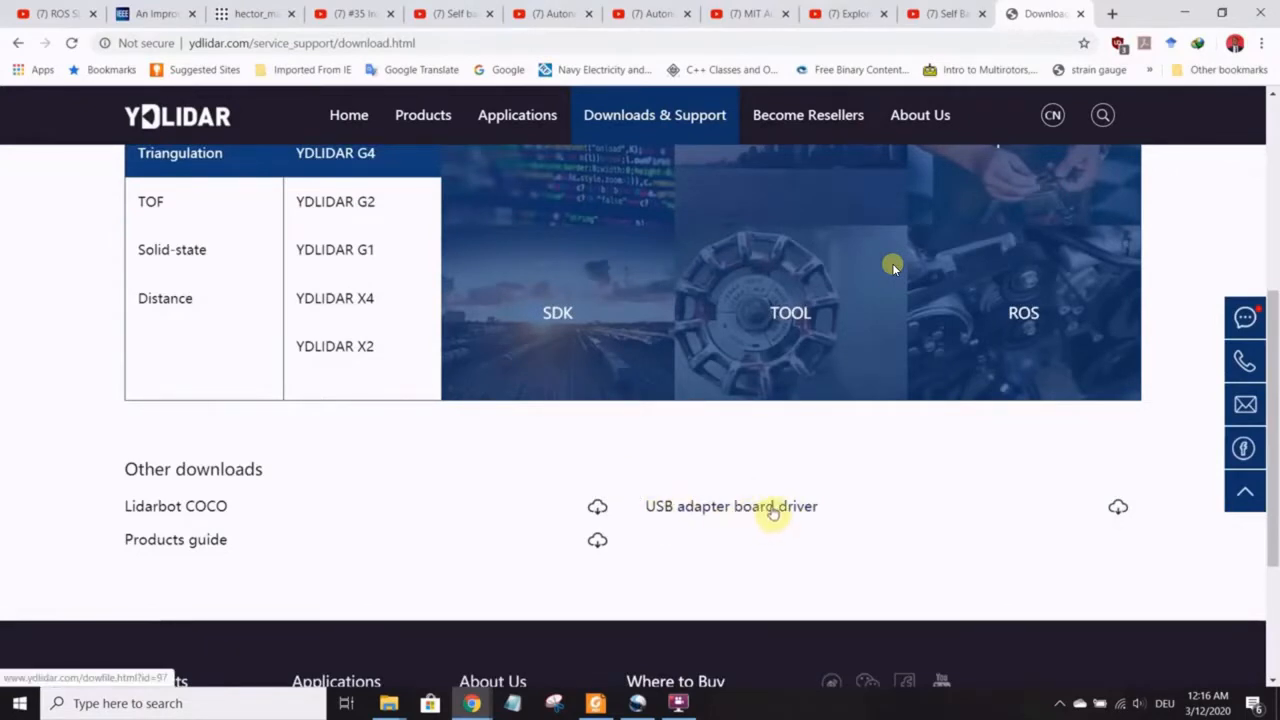
- Scroll the downloads page to review the Other downloads section with the USB adapter board driver
scroll(up, 3)
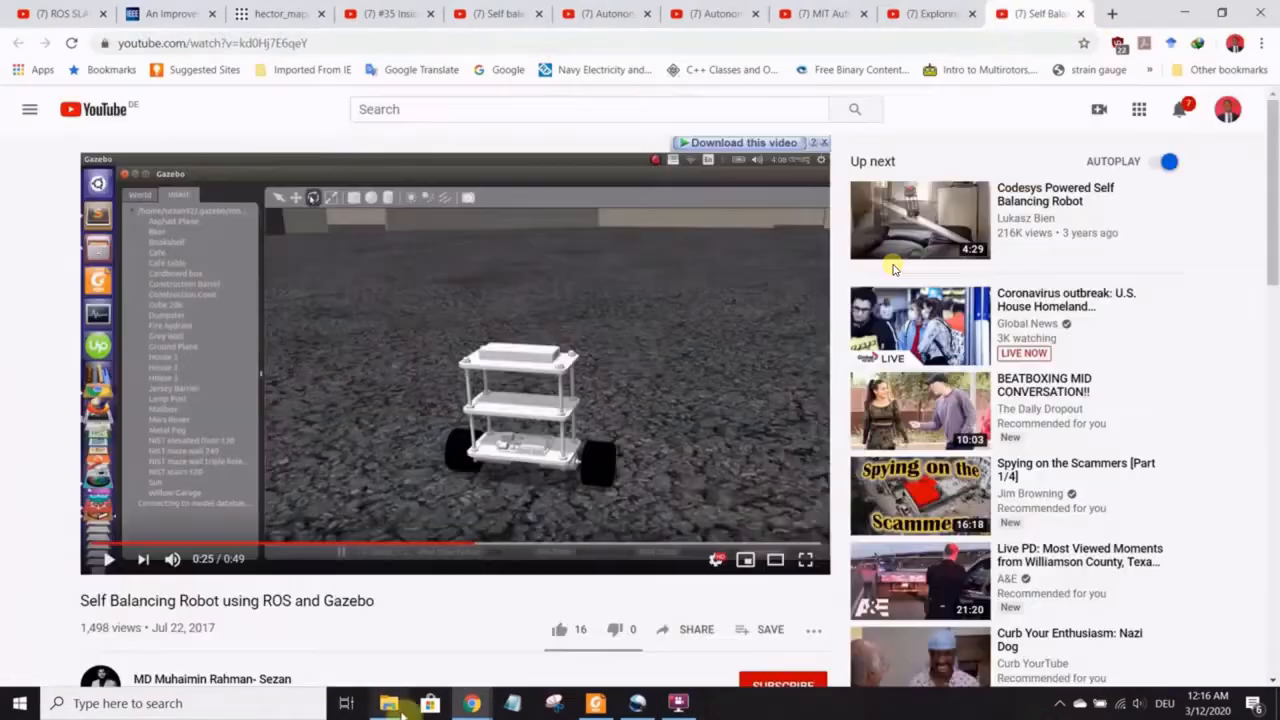
- Extract the CP210x Universal Windows Driver zip in Downloads > Compressed and enter its folder
click(388, 703)
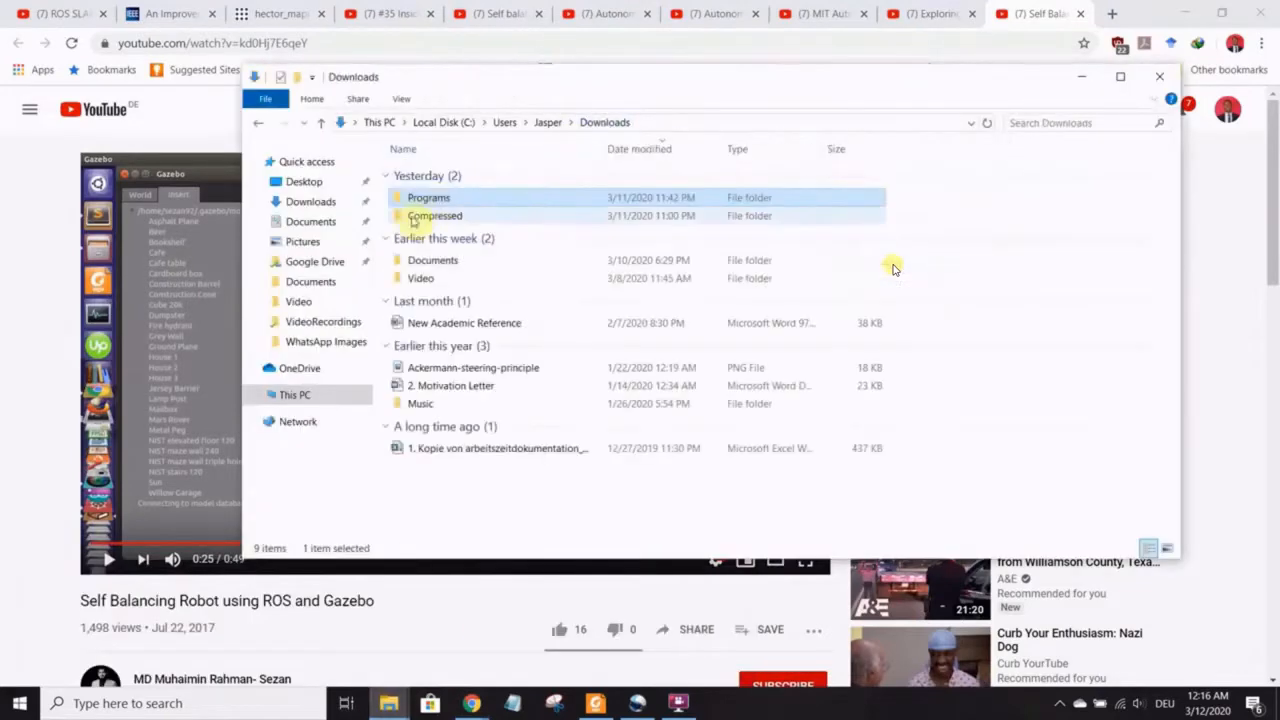
double_click(434, 215)
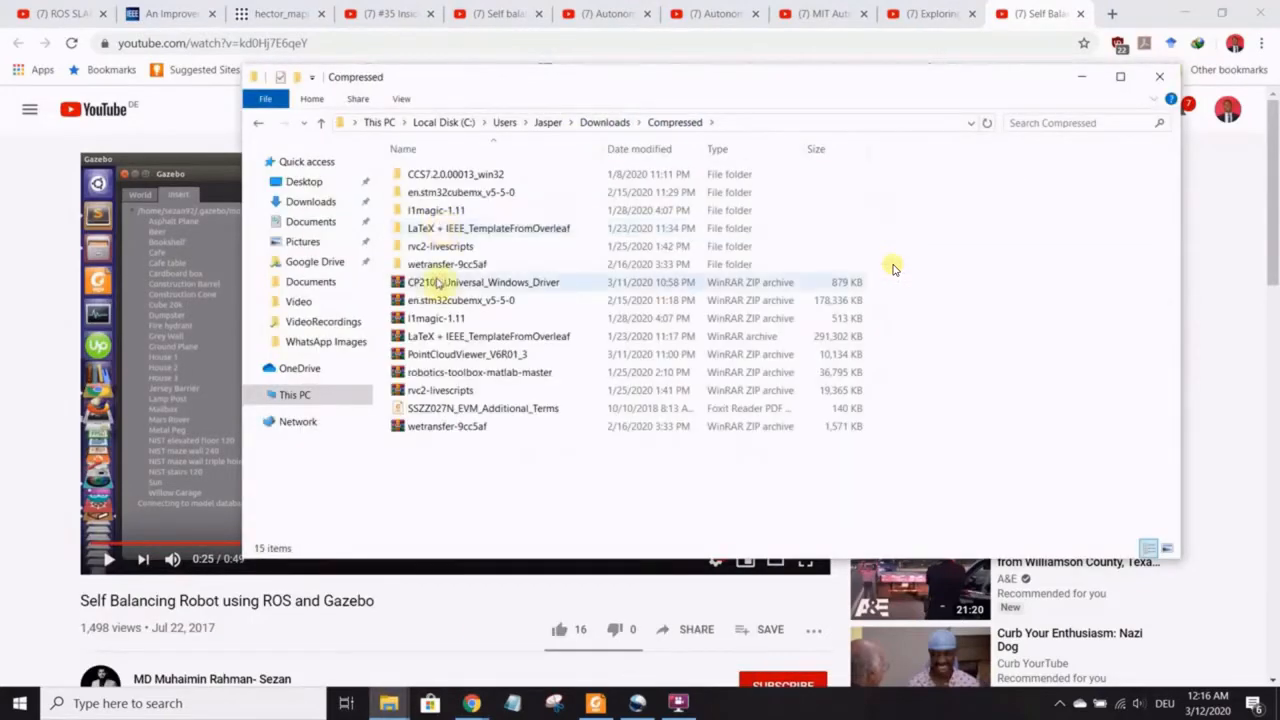
right_click(483, 282)
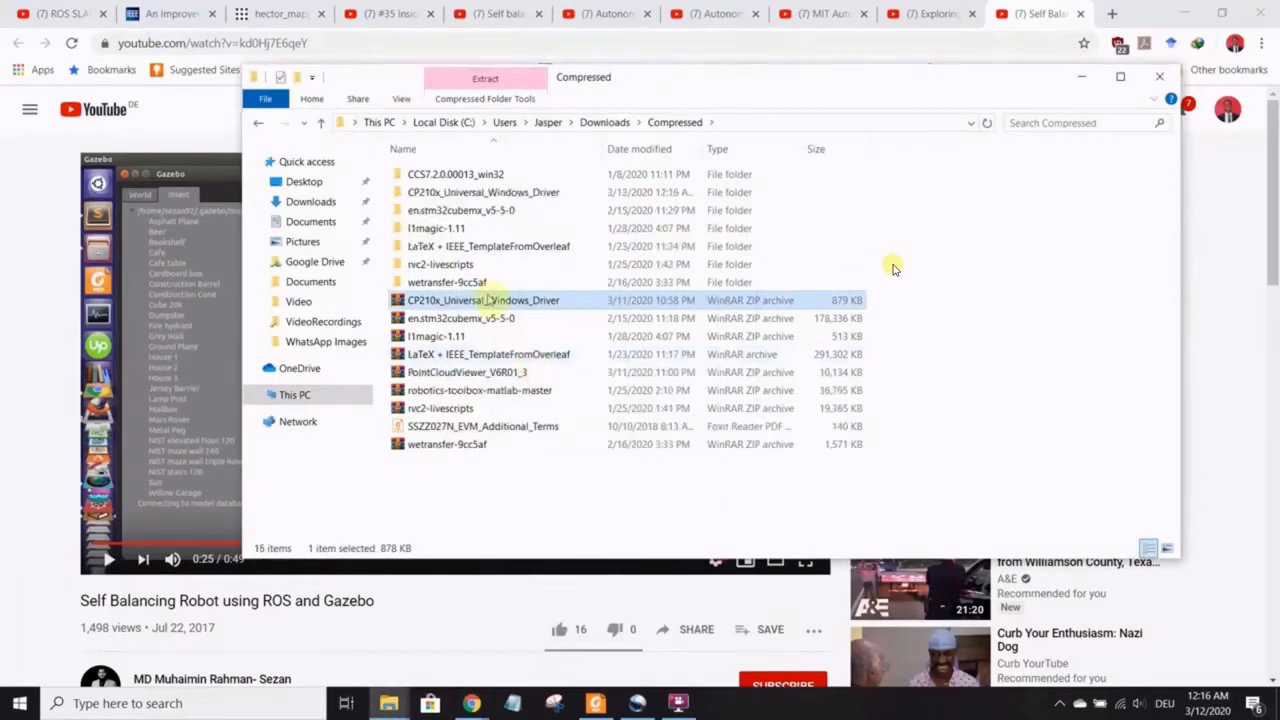
double_click(483, 300)
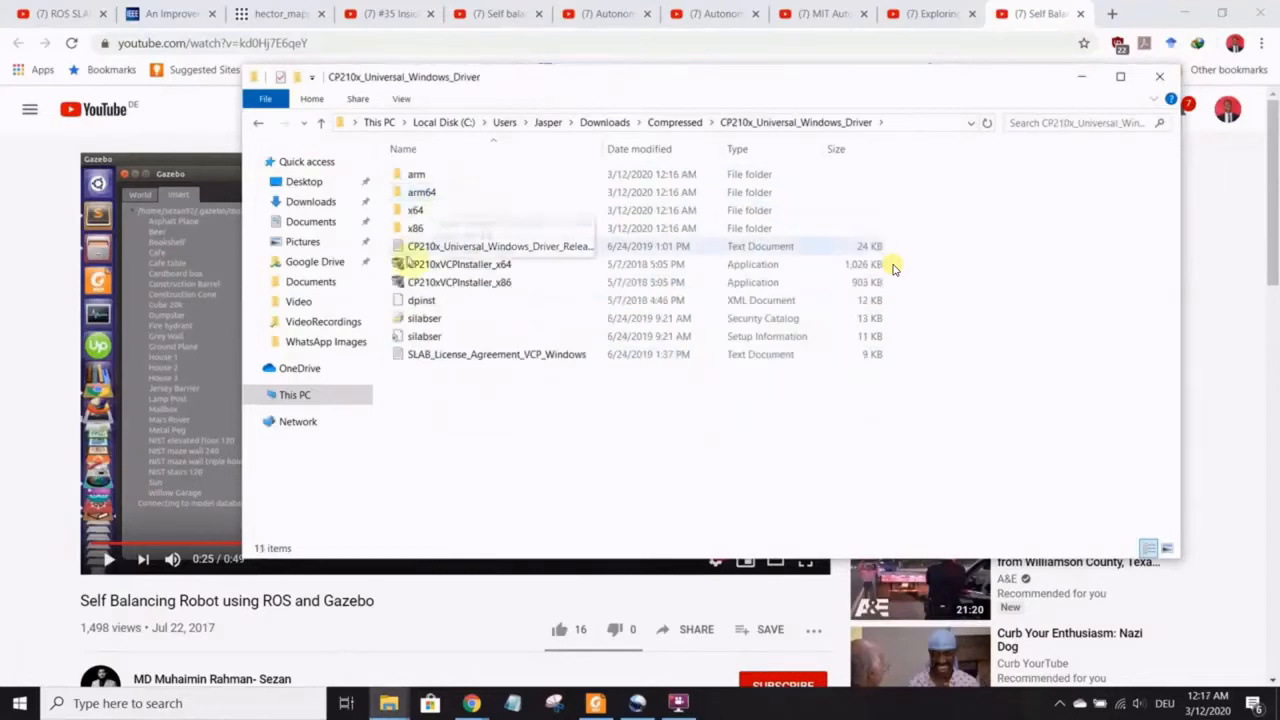
- Run CP210xVCPInstaller_x64 and complete the wizard so the driver installs successfully
click(460, 264)
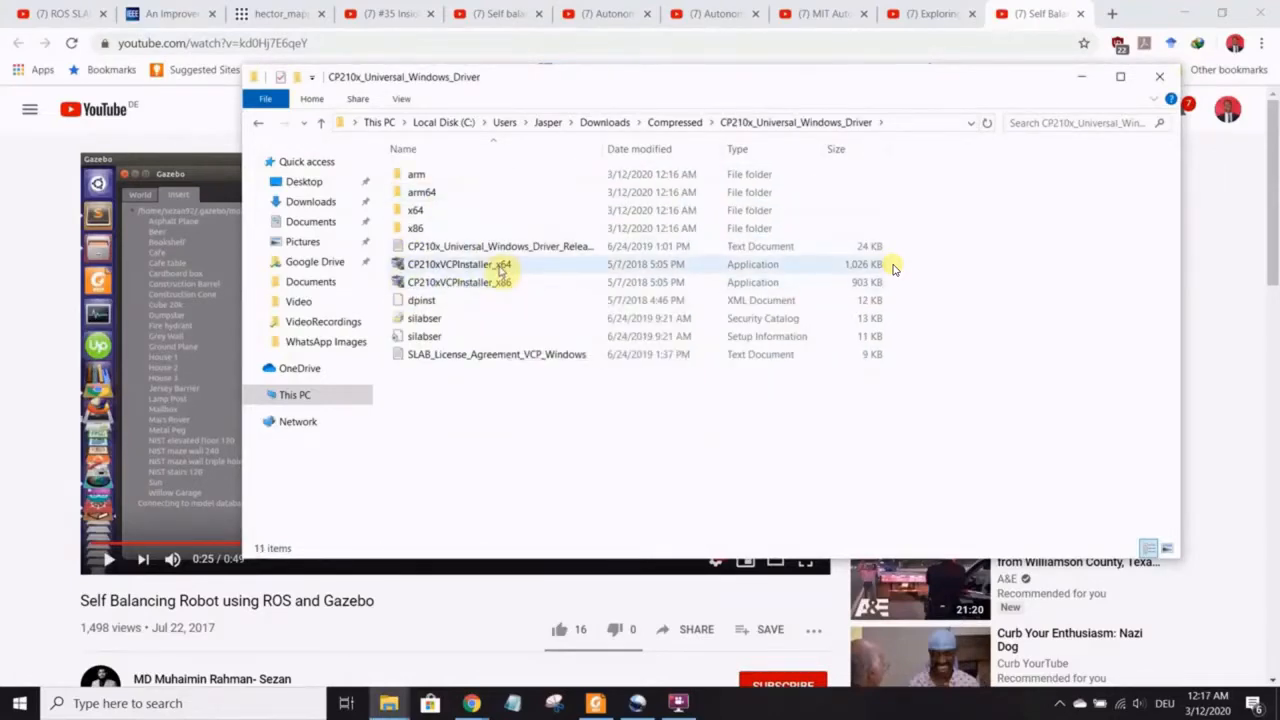
click(458, 264)
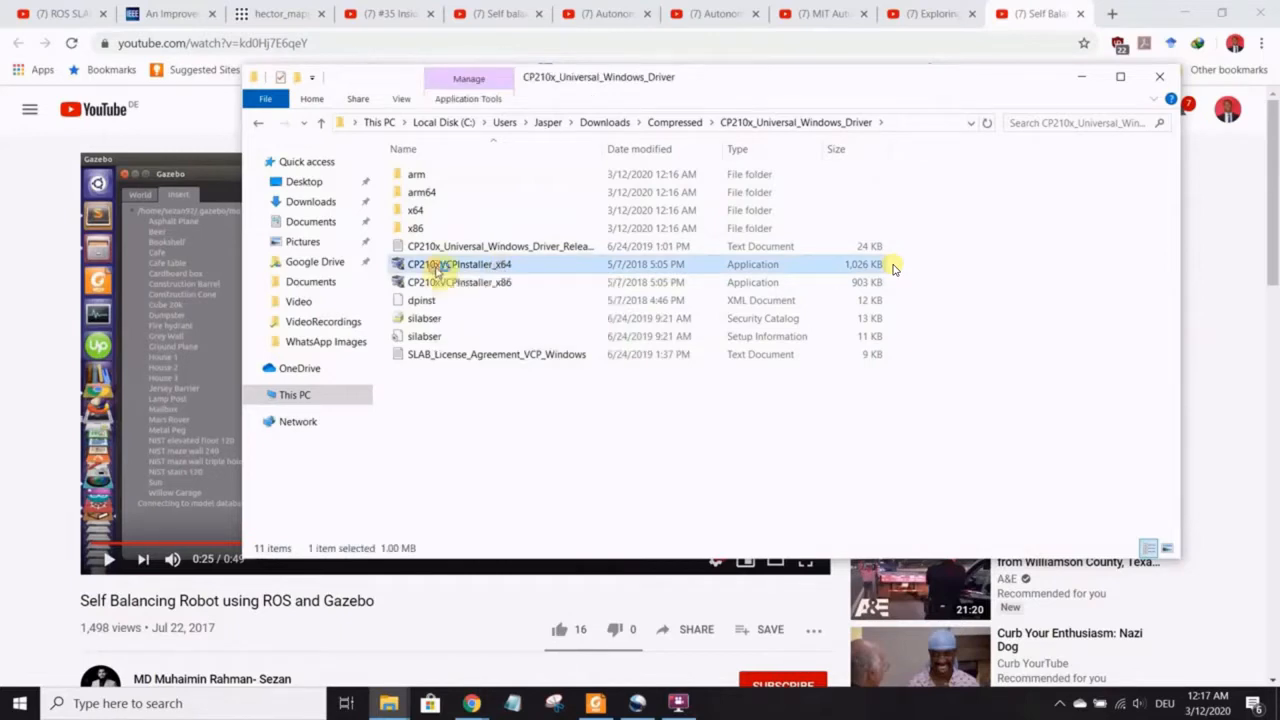
double_click(459, 264)
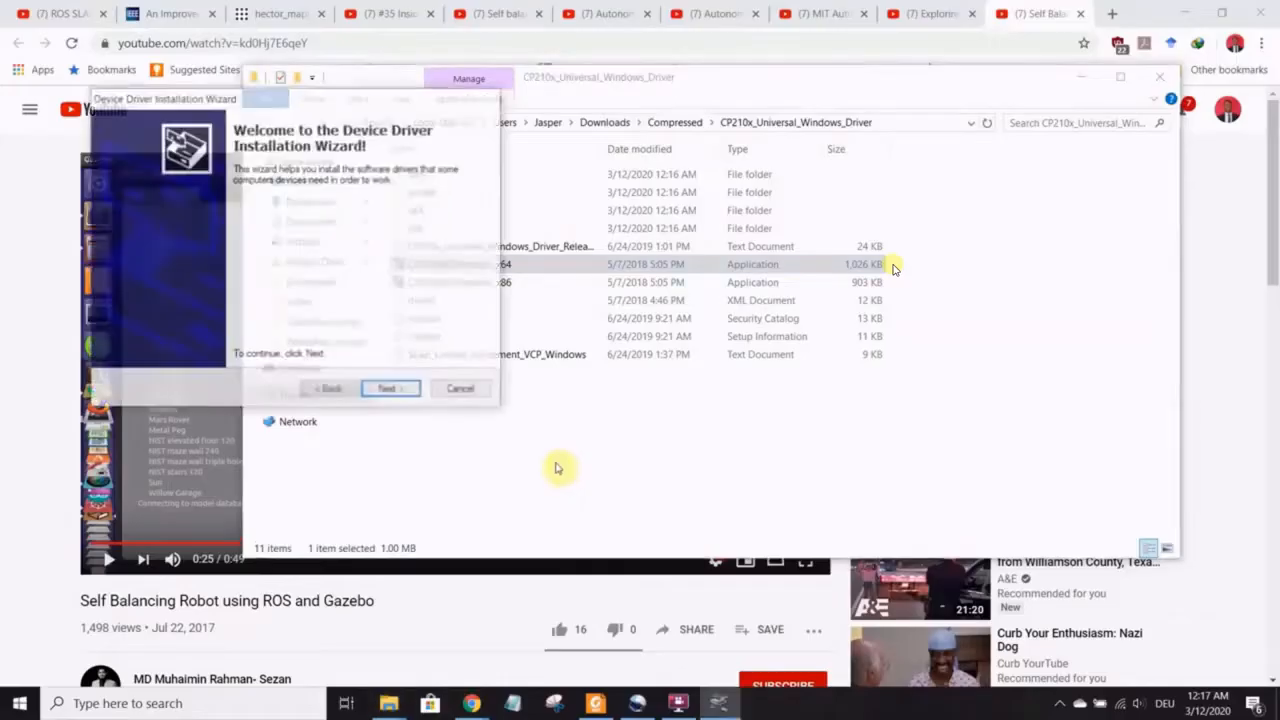
click(388, 390)
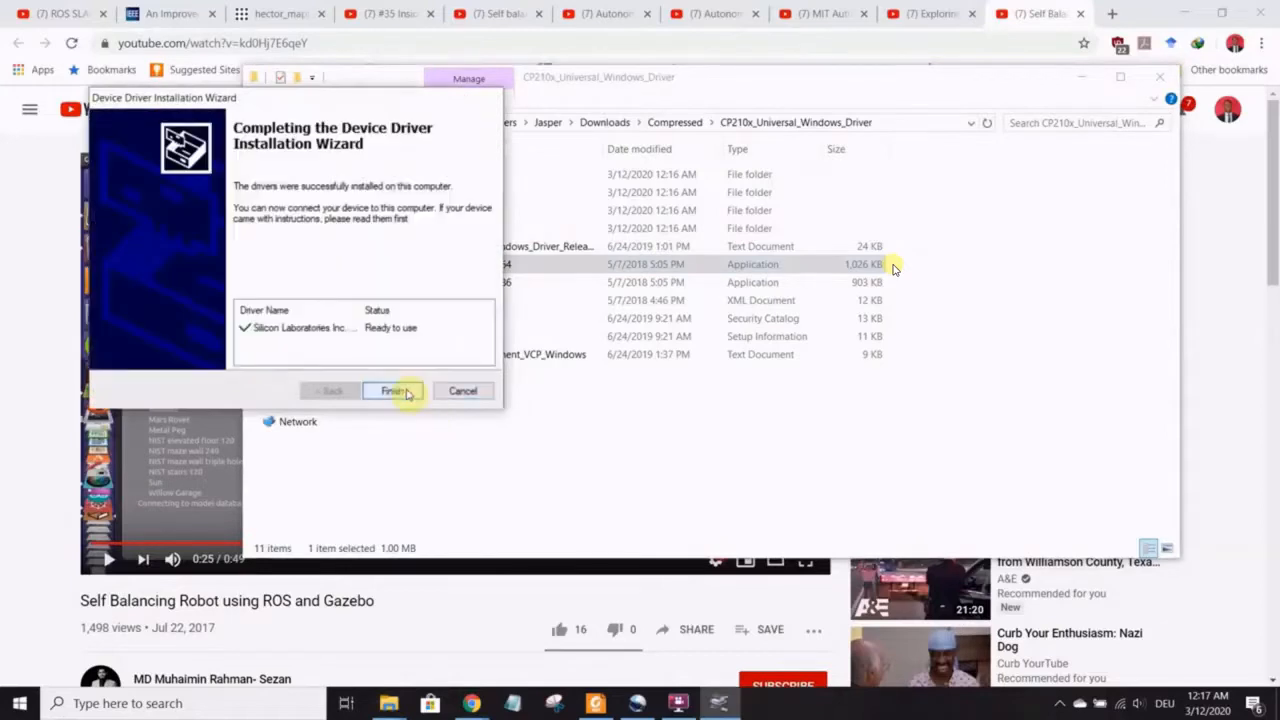
click(391, 390)
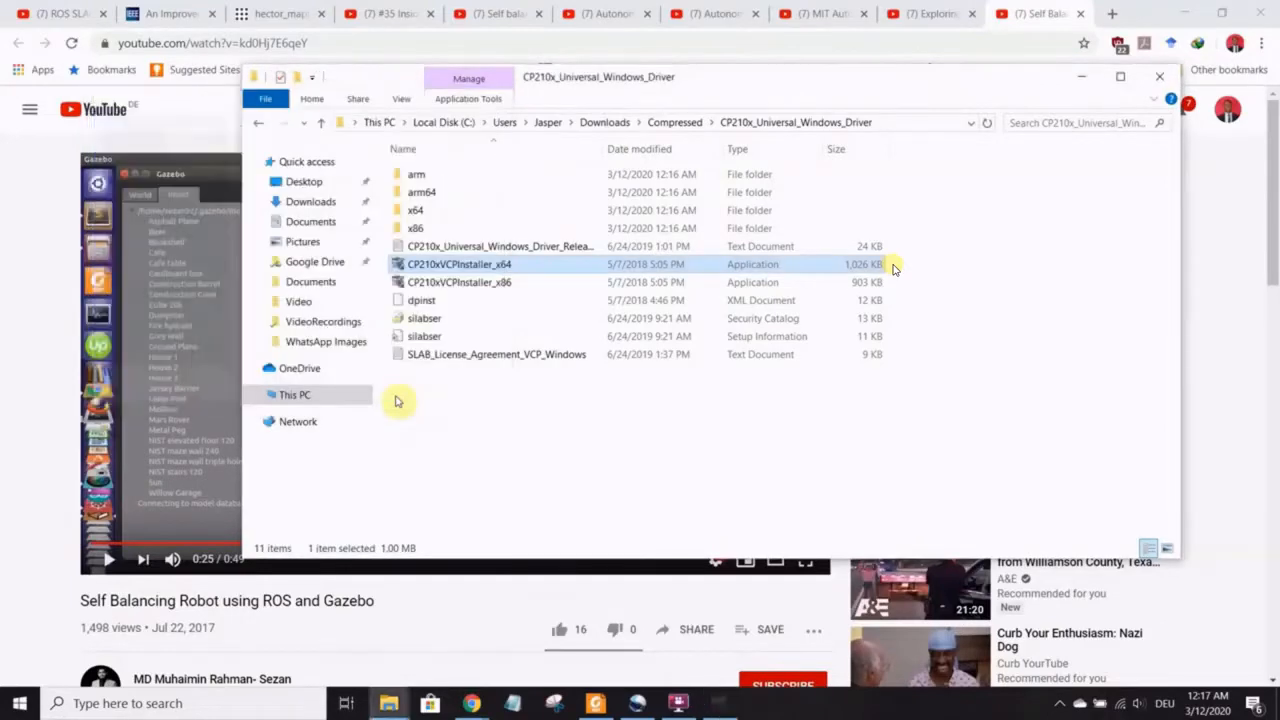
- Extract the PointCloudViewer_V6R01_3 zip and enter the folder holding PointCloudViewer_V6R01
click(674, 122)
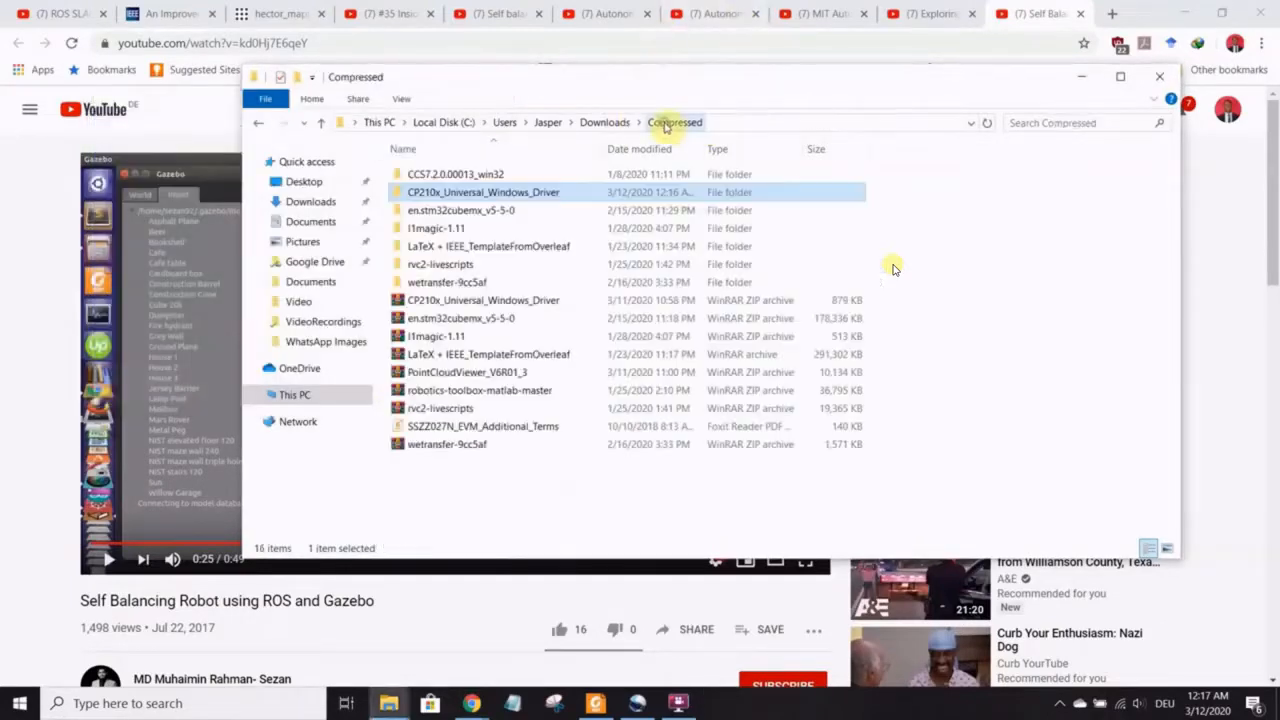
right_click(466, 371)
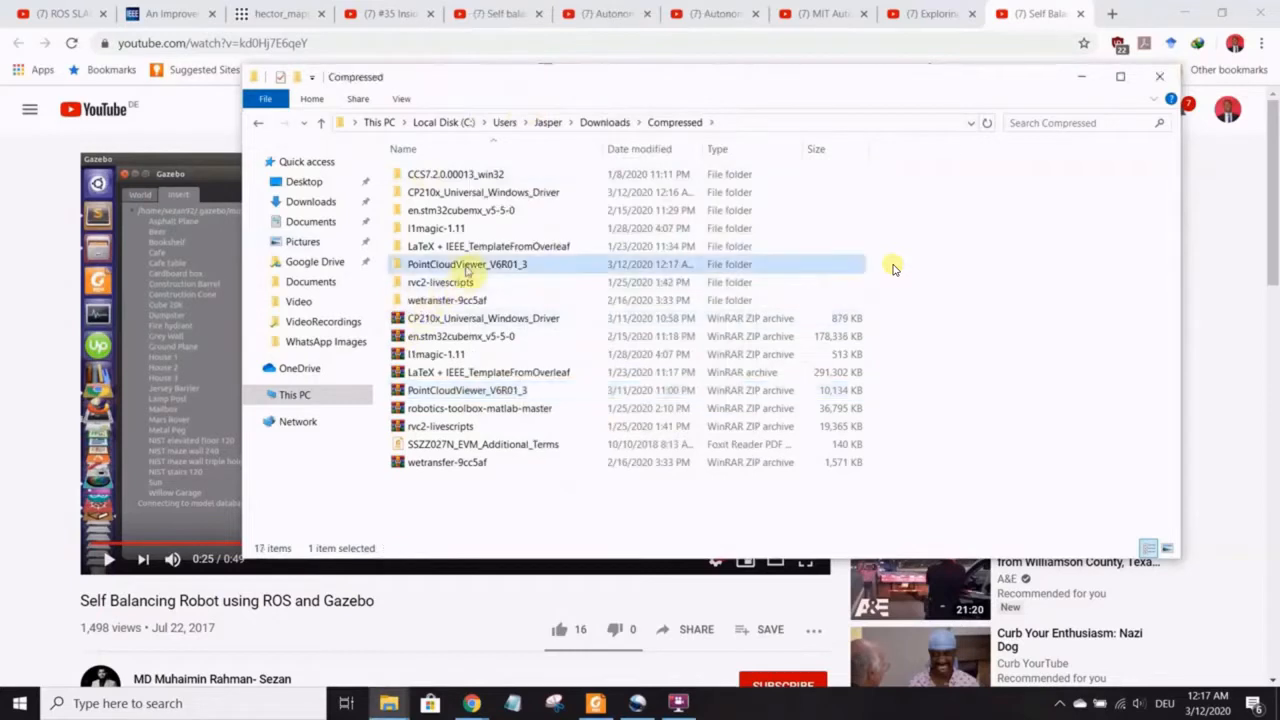
double_click(466, 264)
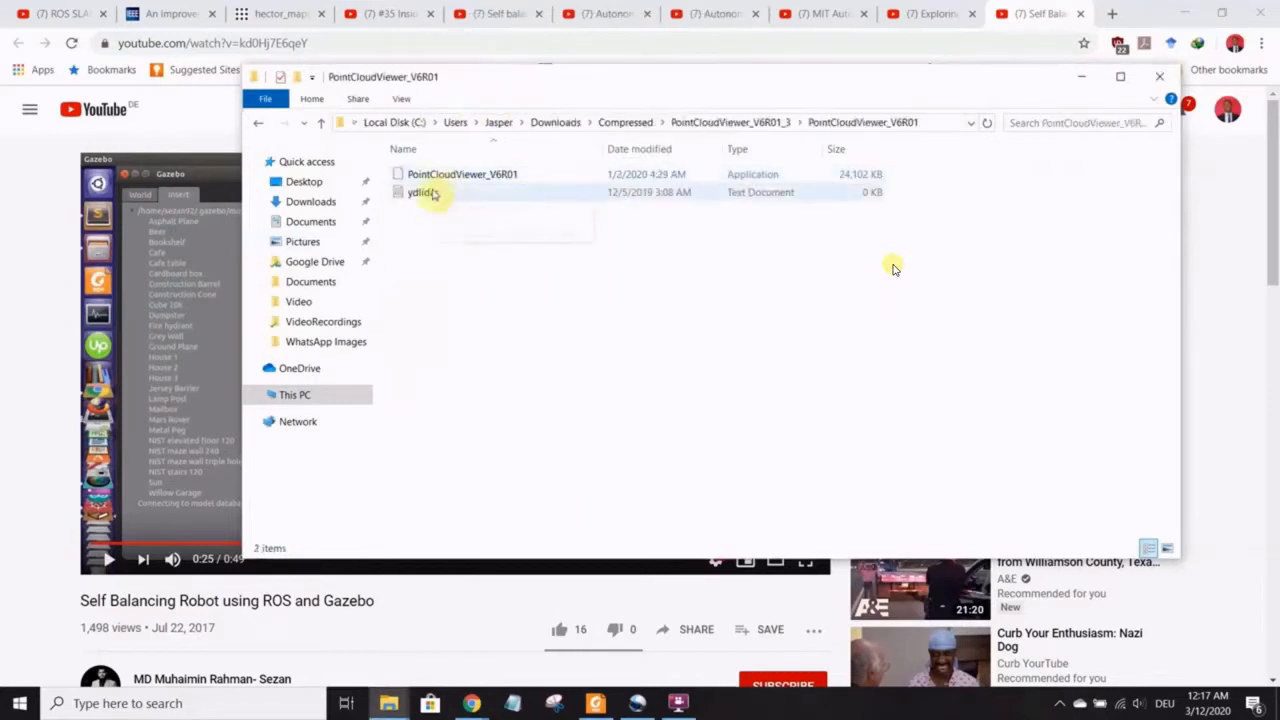
click(461, 174)
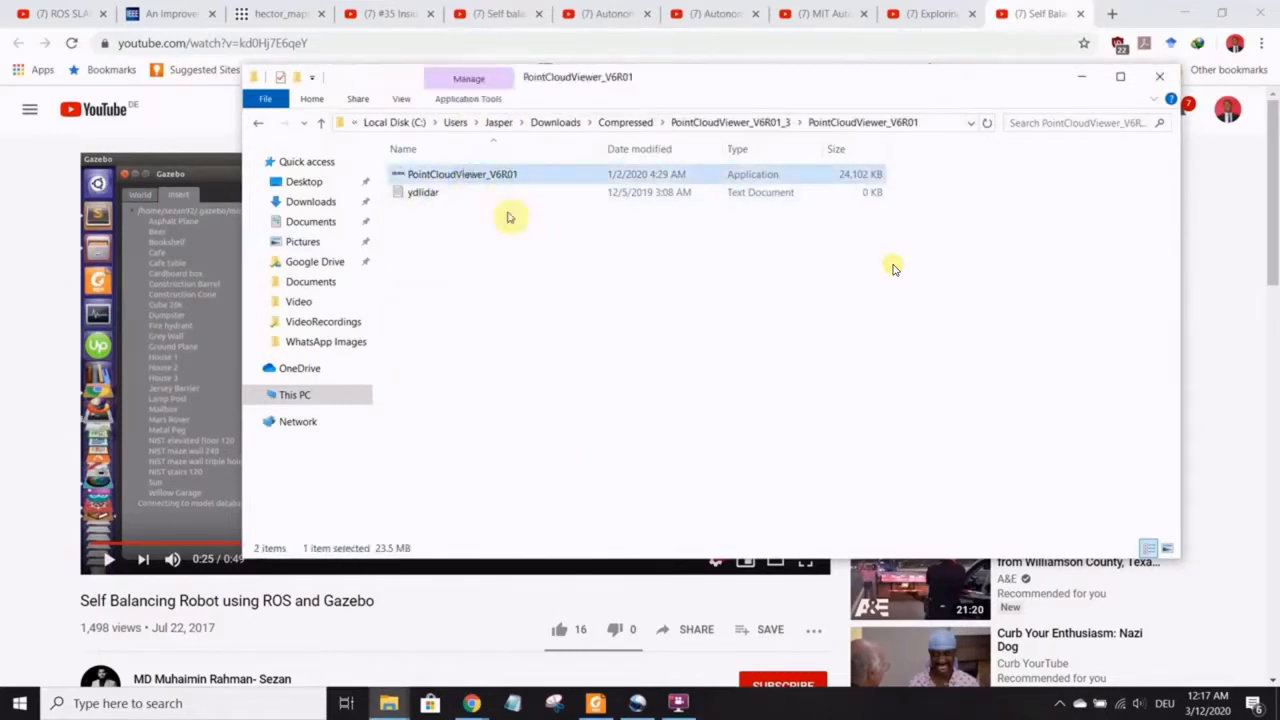
mouse_move(463, 208)
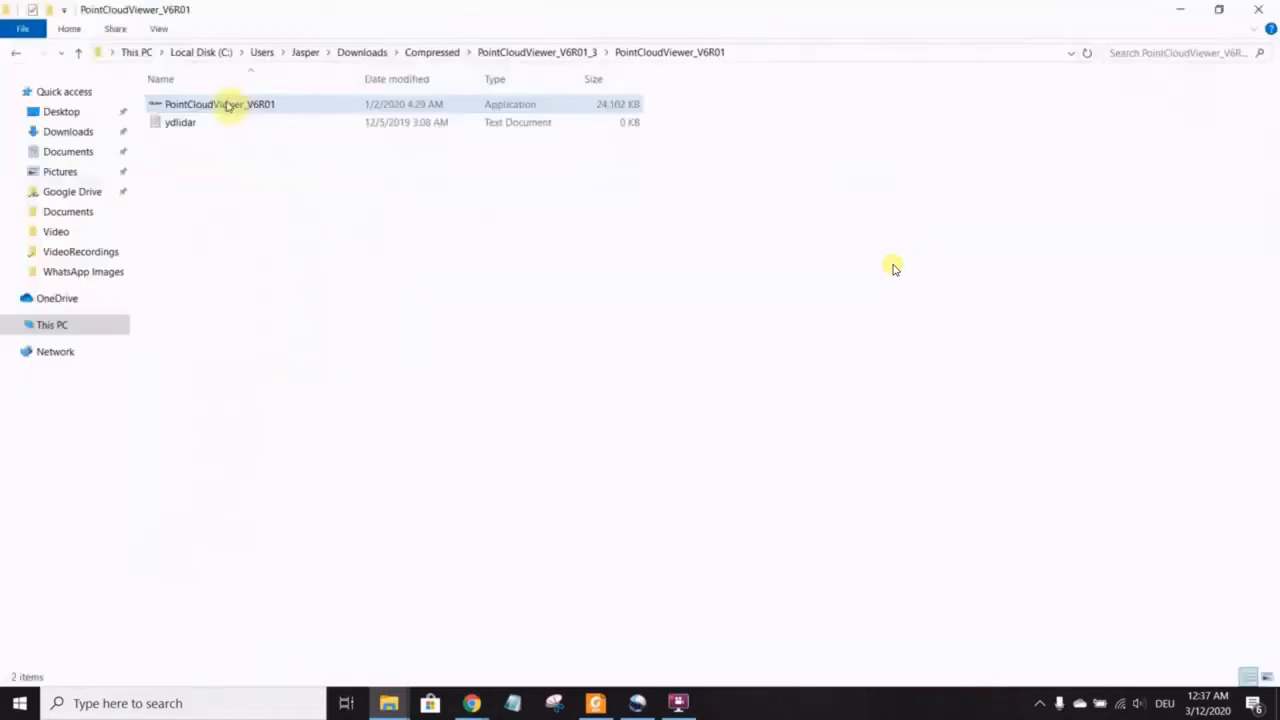
- Launch PointCloudViewer_V6R01.exe and switch its connection dialog language to English
click(200, 104)
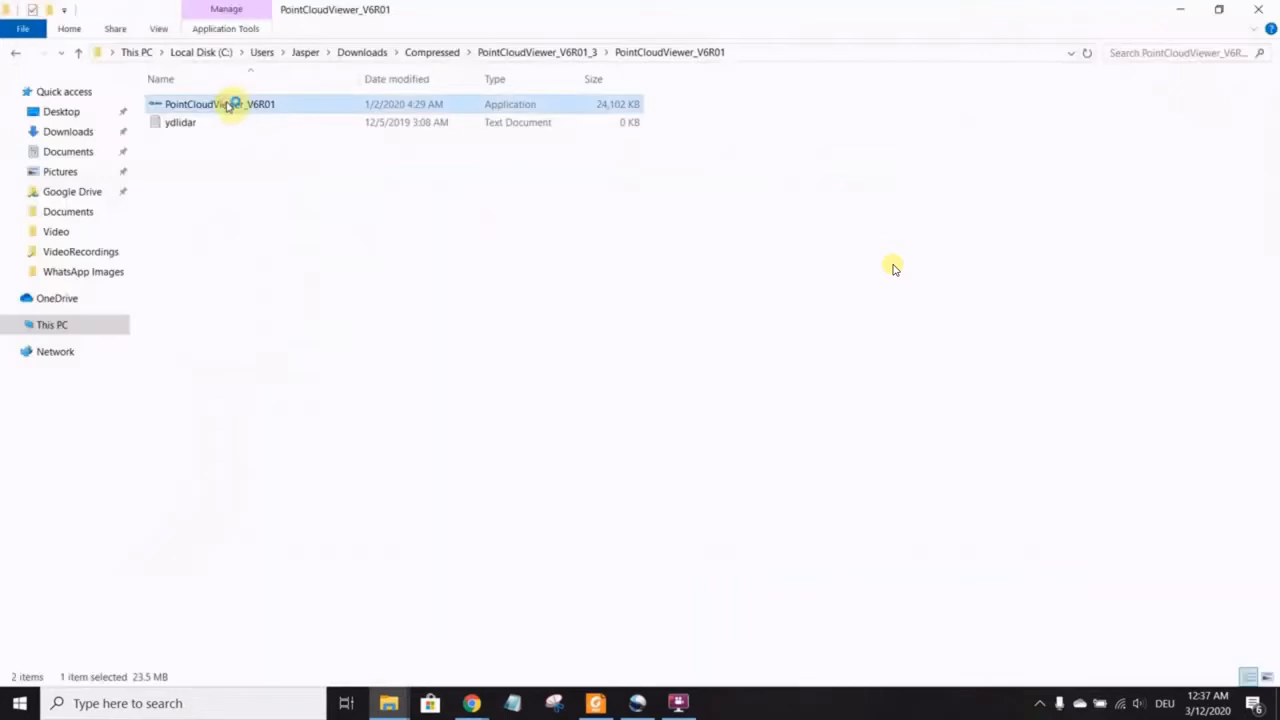
double_click(218, 104)
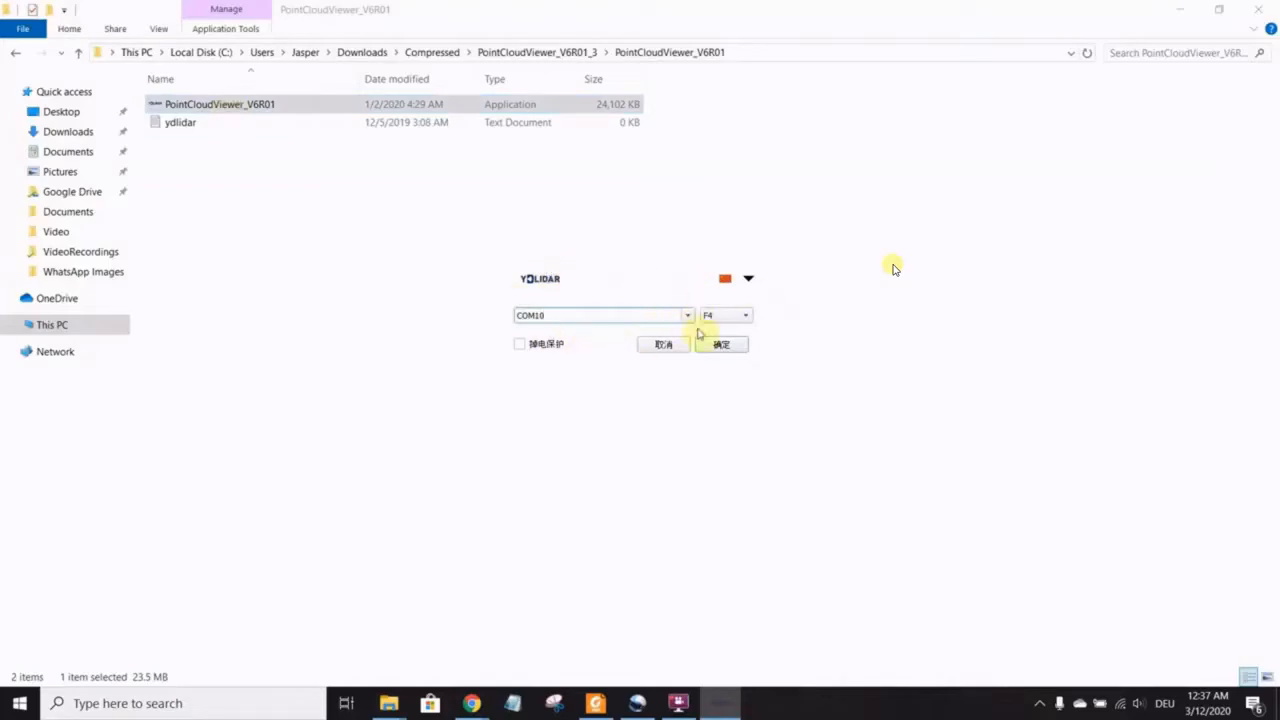
mouse_move(510, 340)
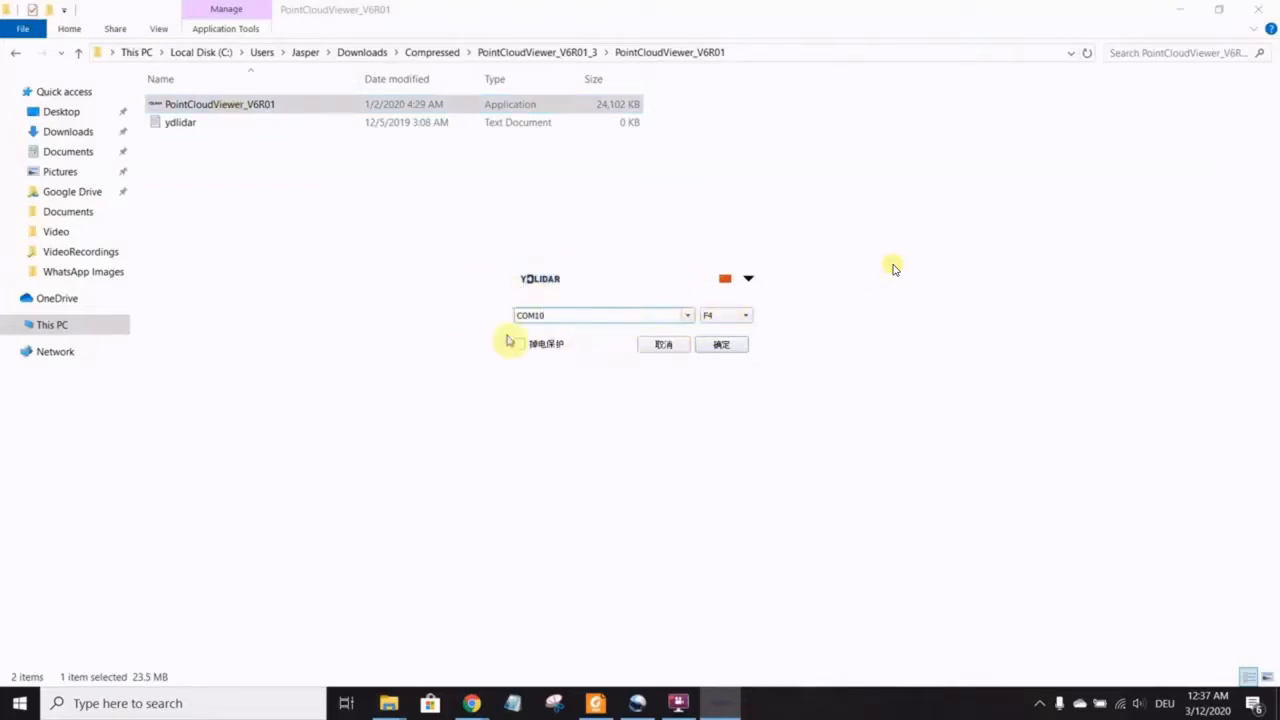
click(747, 278)
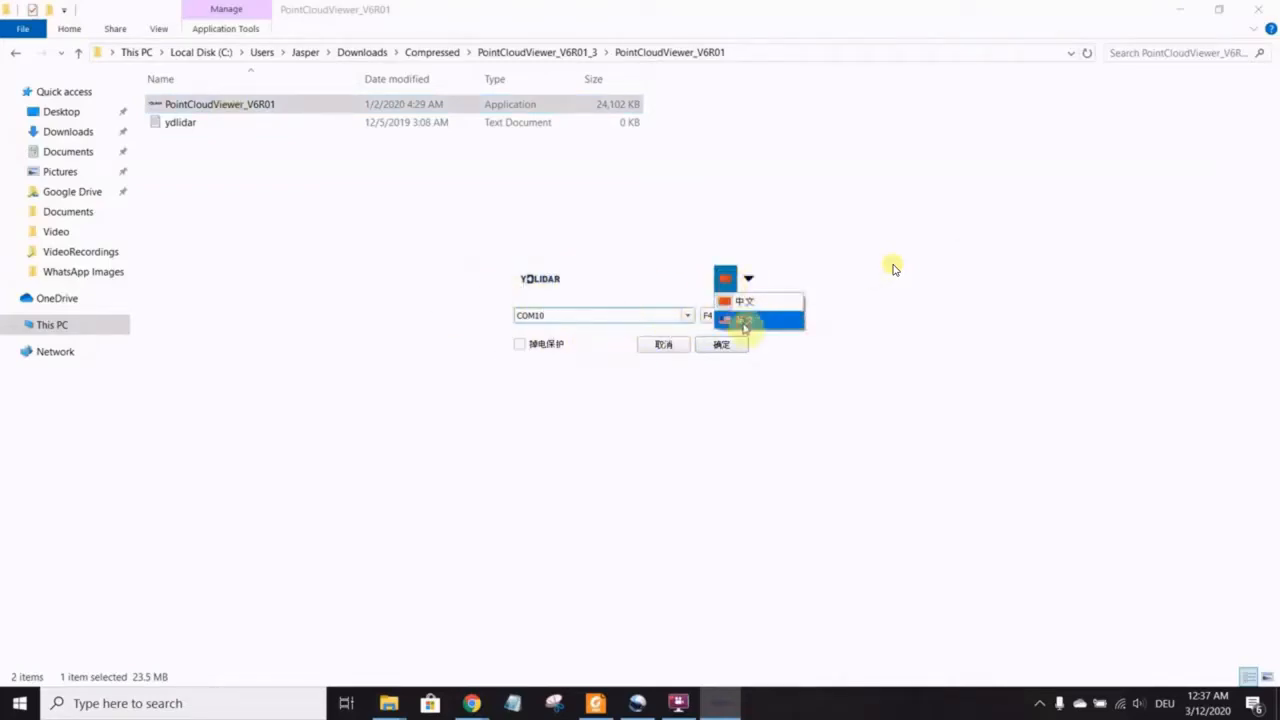
click(750, 320)
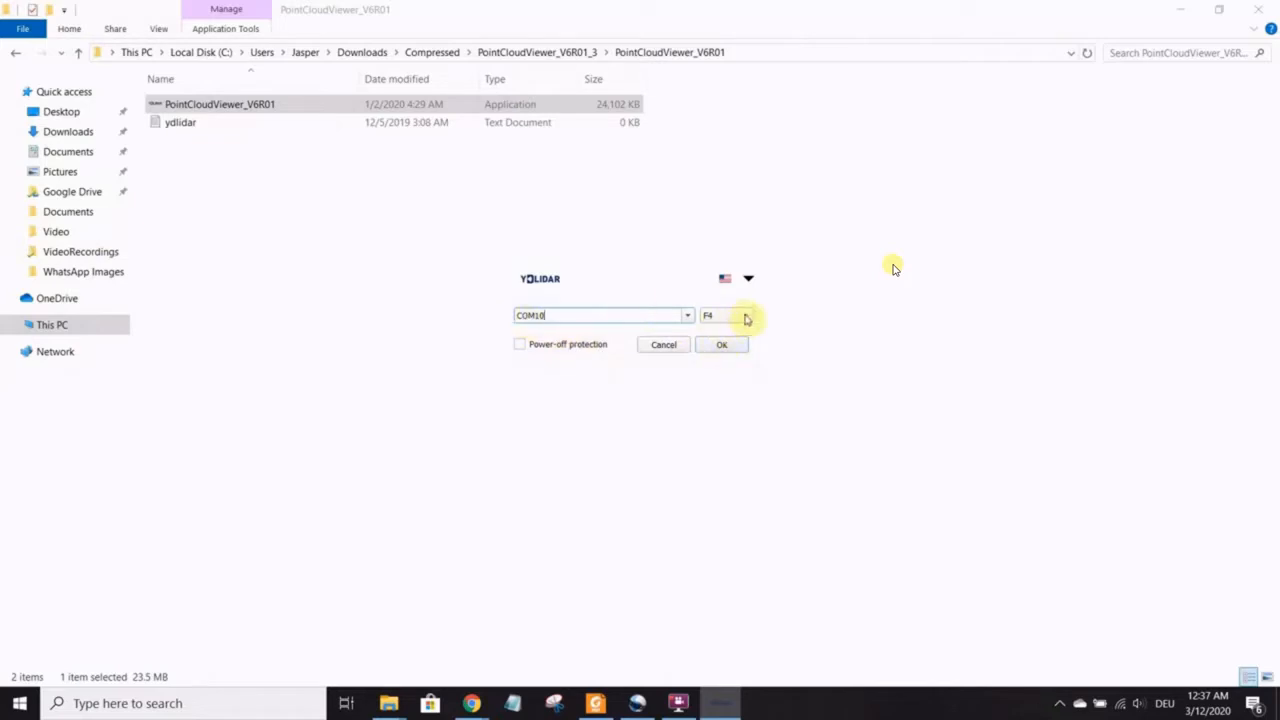
click(20, 703)
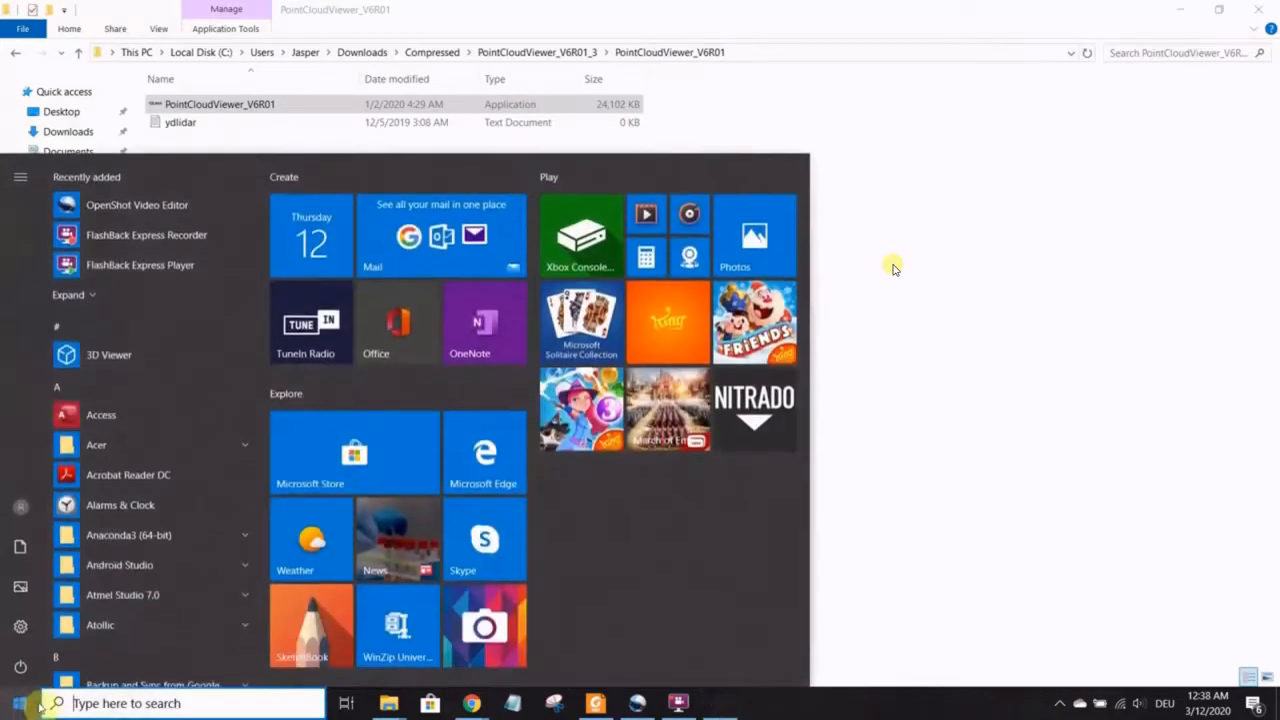
- Search 'device manager', find the CP210x USB to UART Bridge on COM5 under Ports, then close it
text(devi)
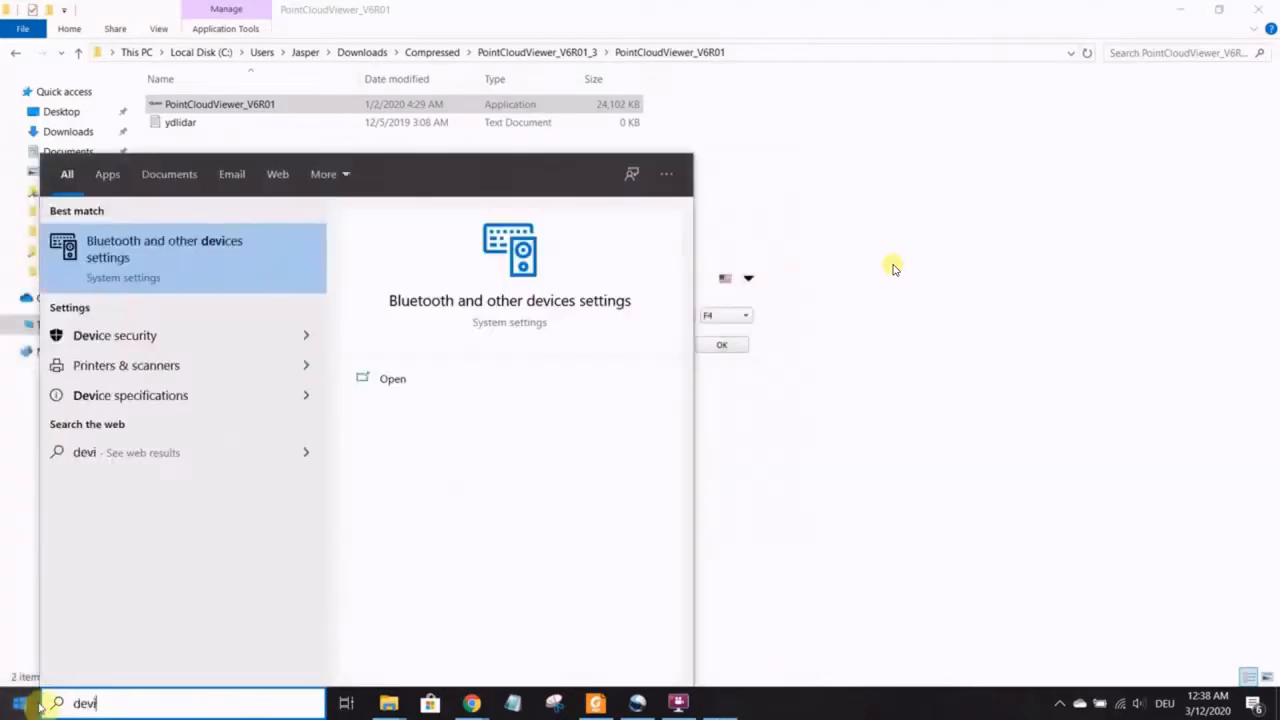
text(ce)
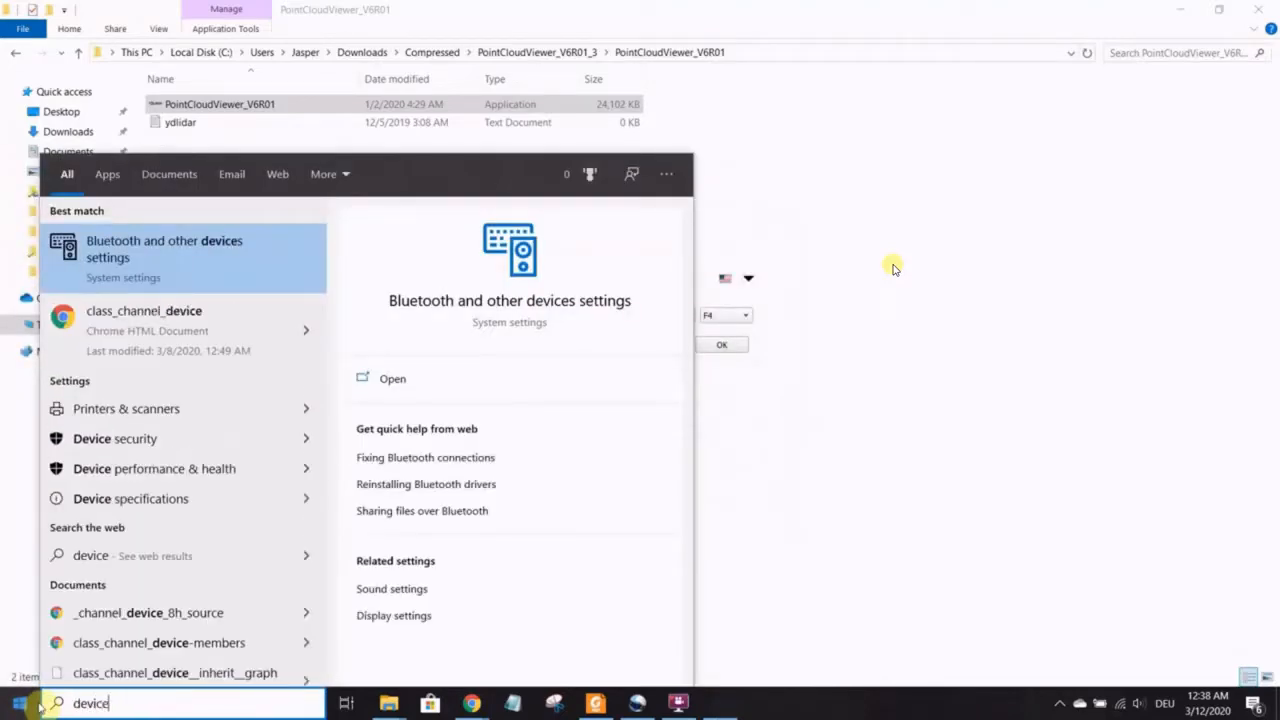
text(ma)
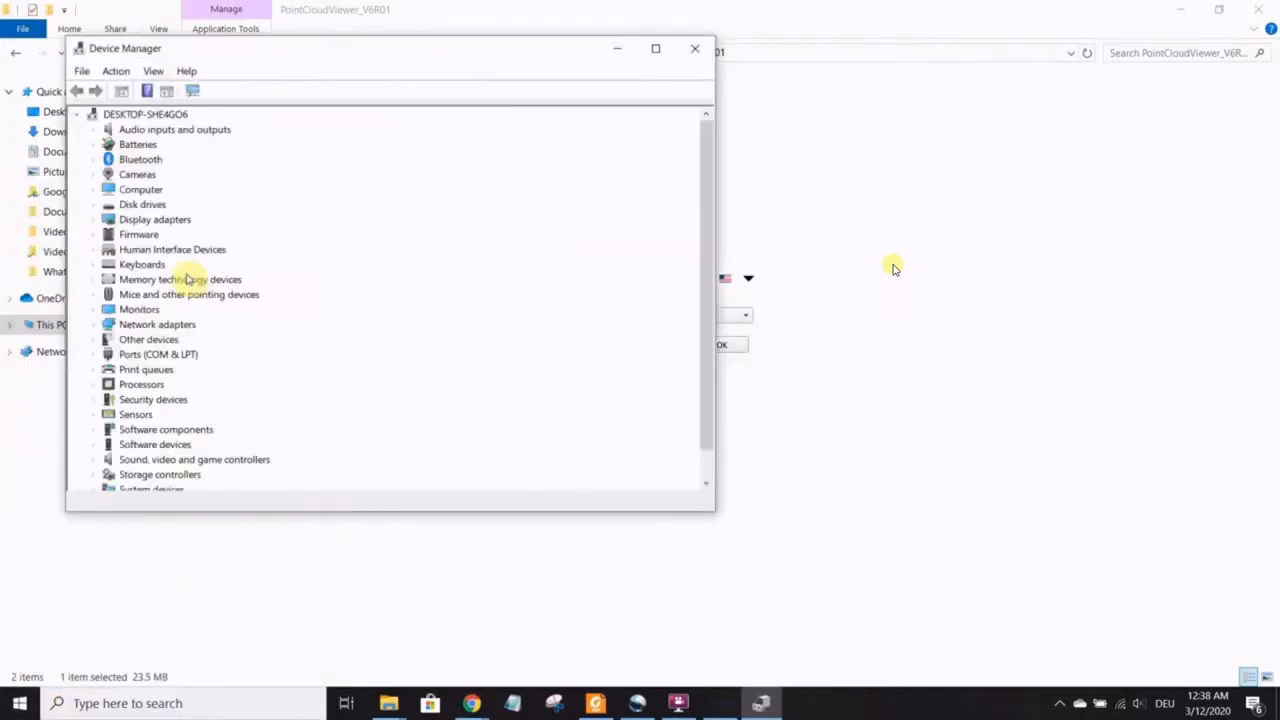
click(93, 354)
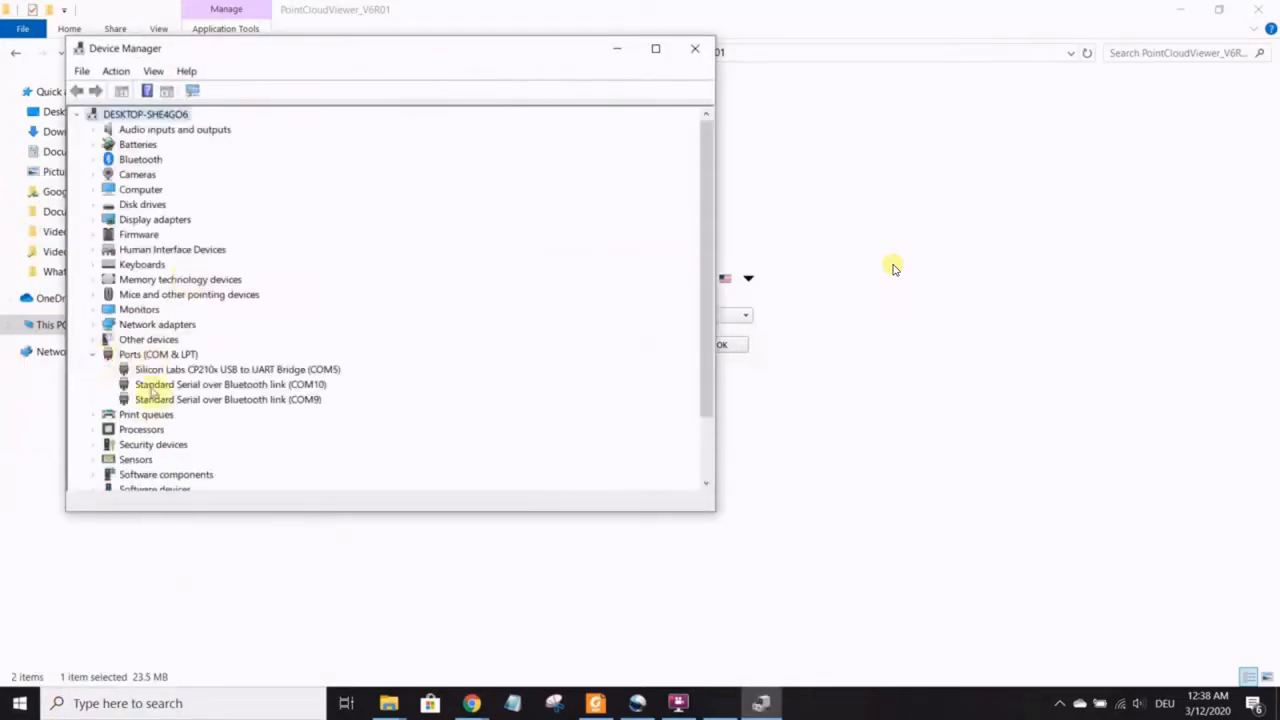
click(238, 369)
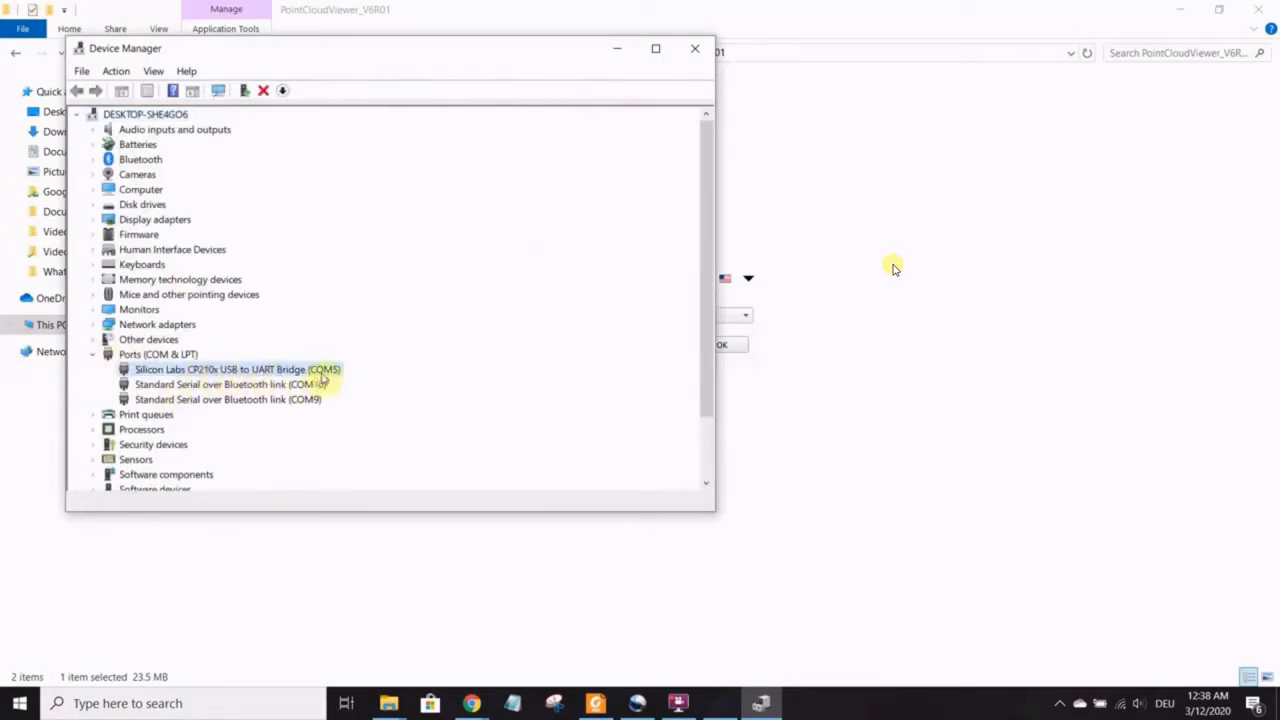
mouse_move(320, 343)
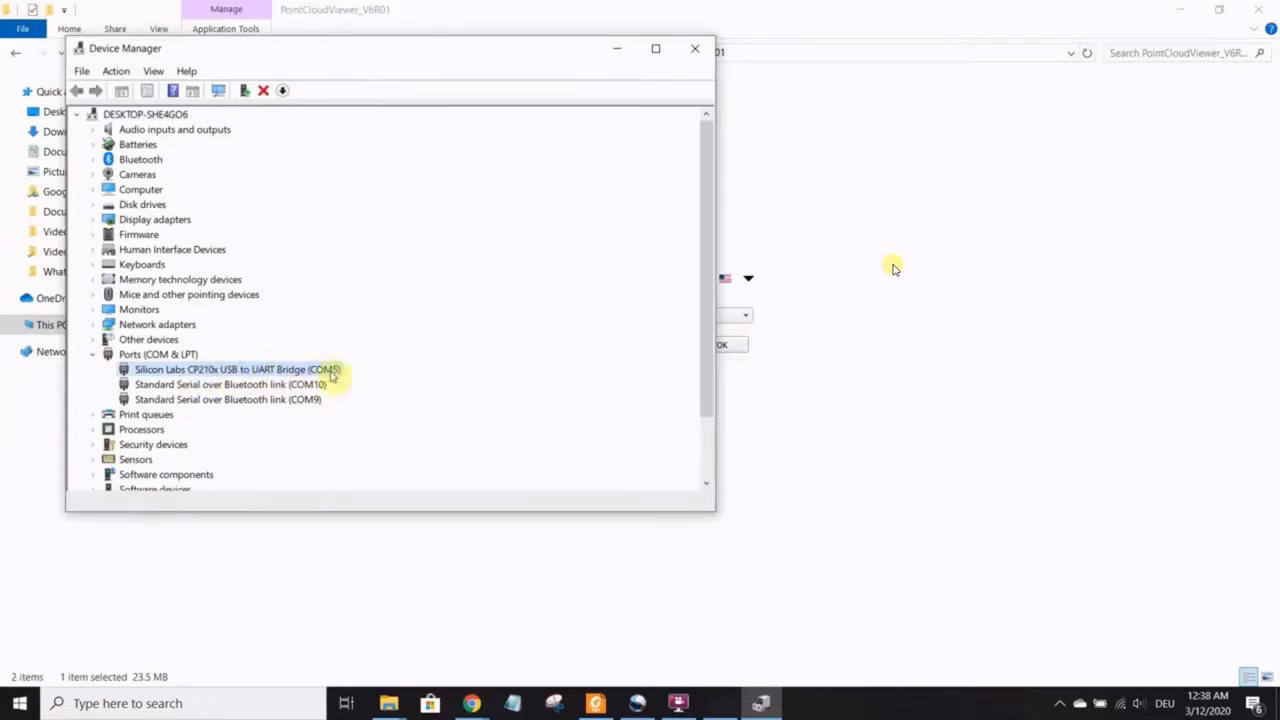
click(694, 48)
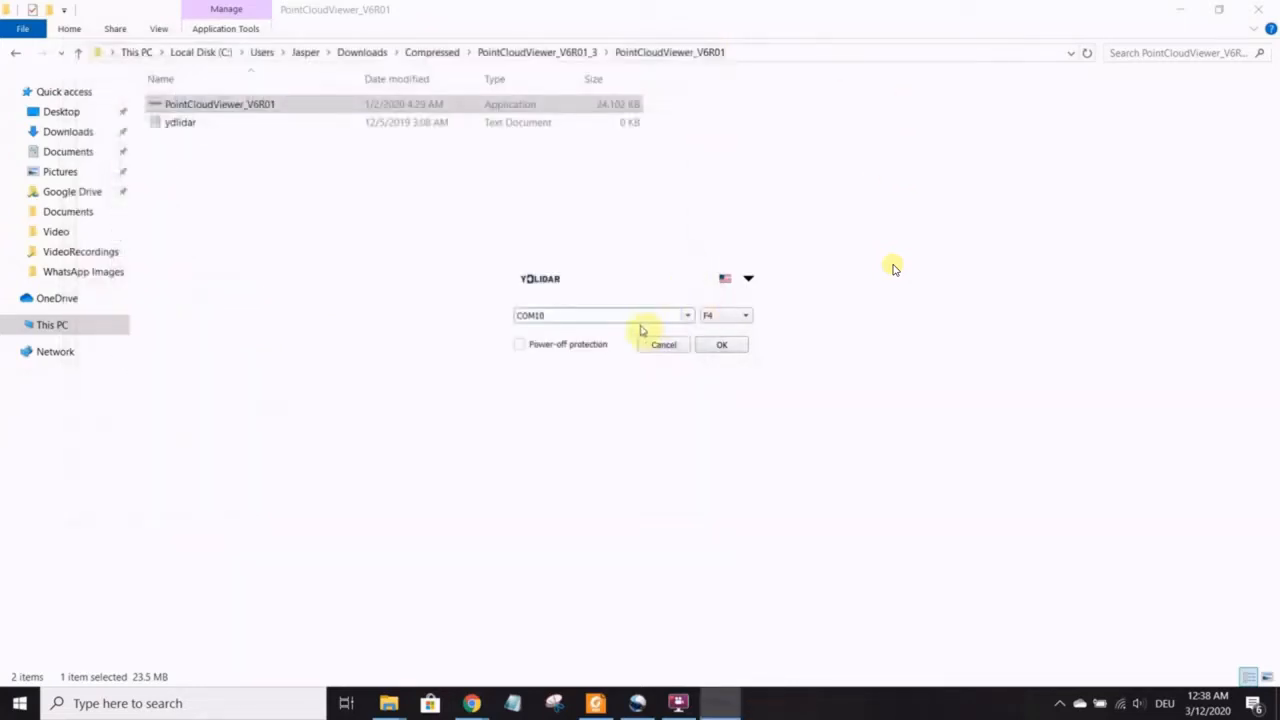
- Connect with port COM5 and model G4 selected in the connection dialog
click(687, 315)
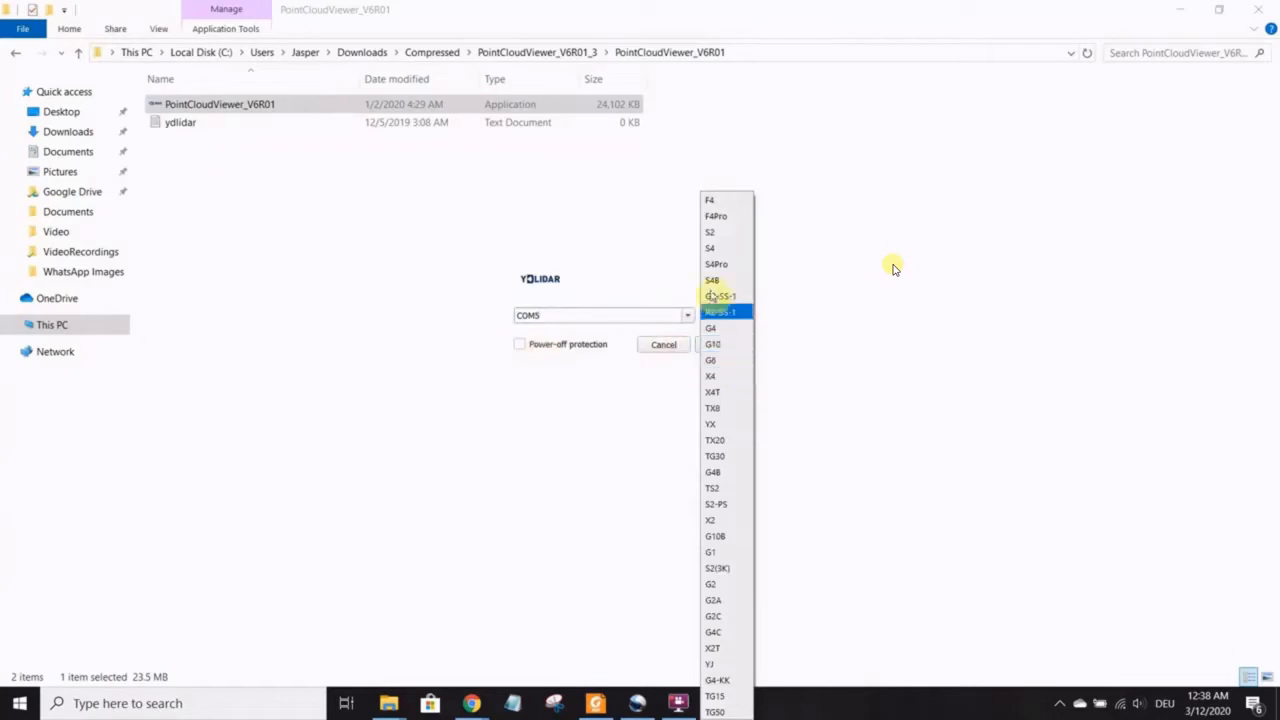
click(710, 328)
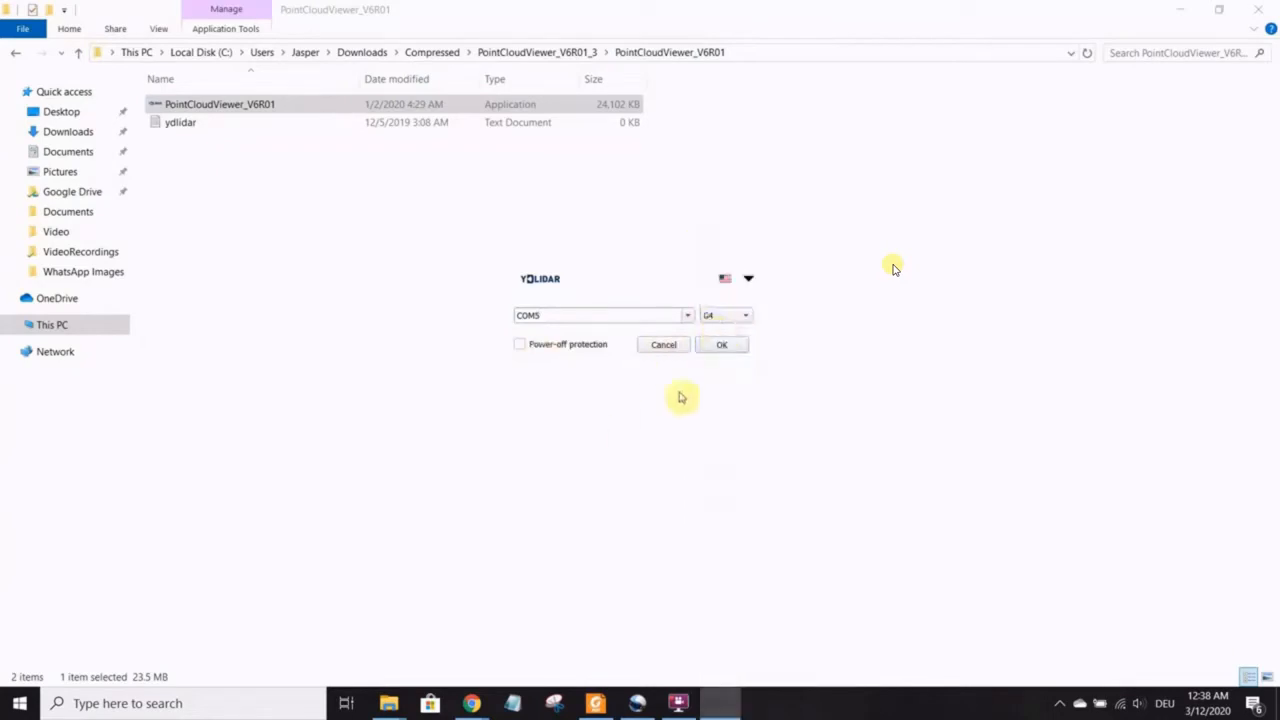
click(722, 344)
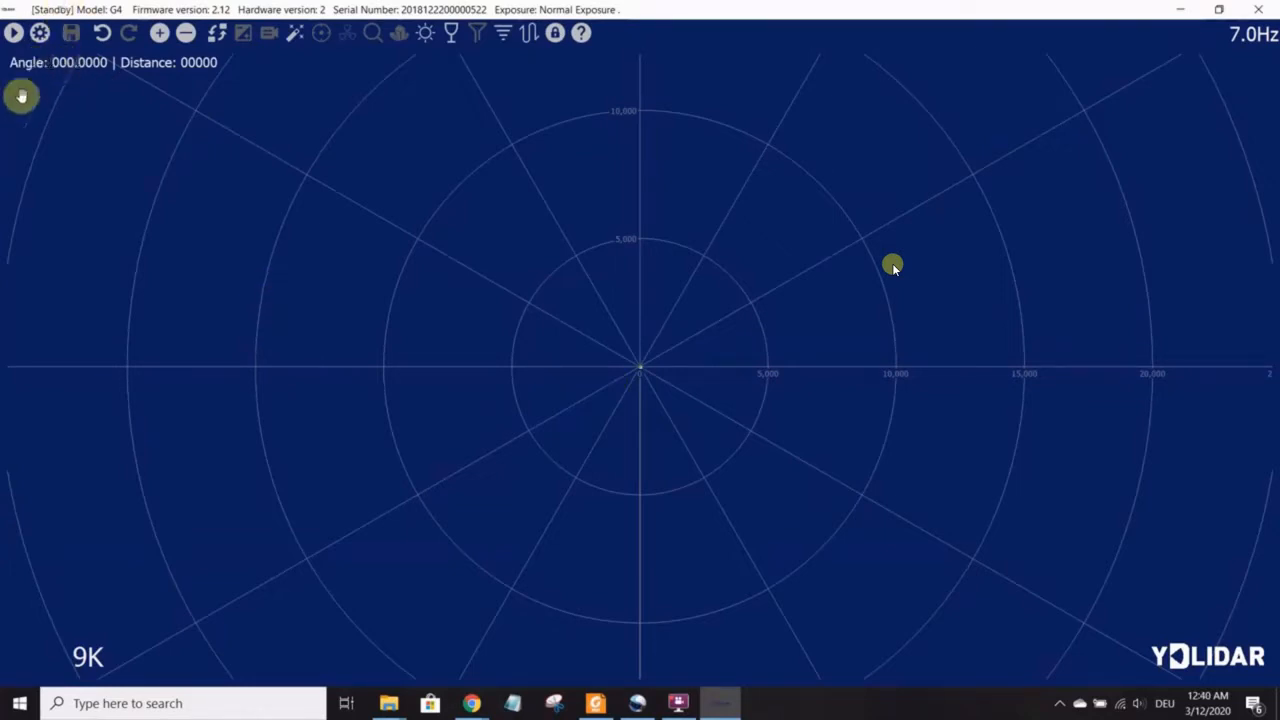
mouse_move(167, 67)
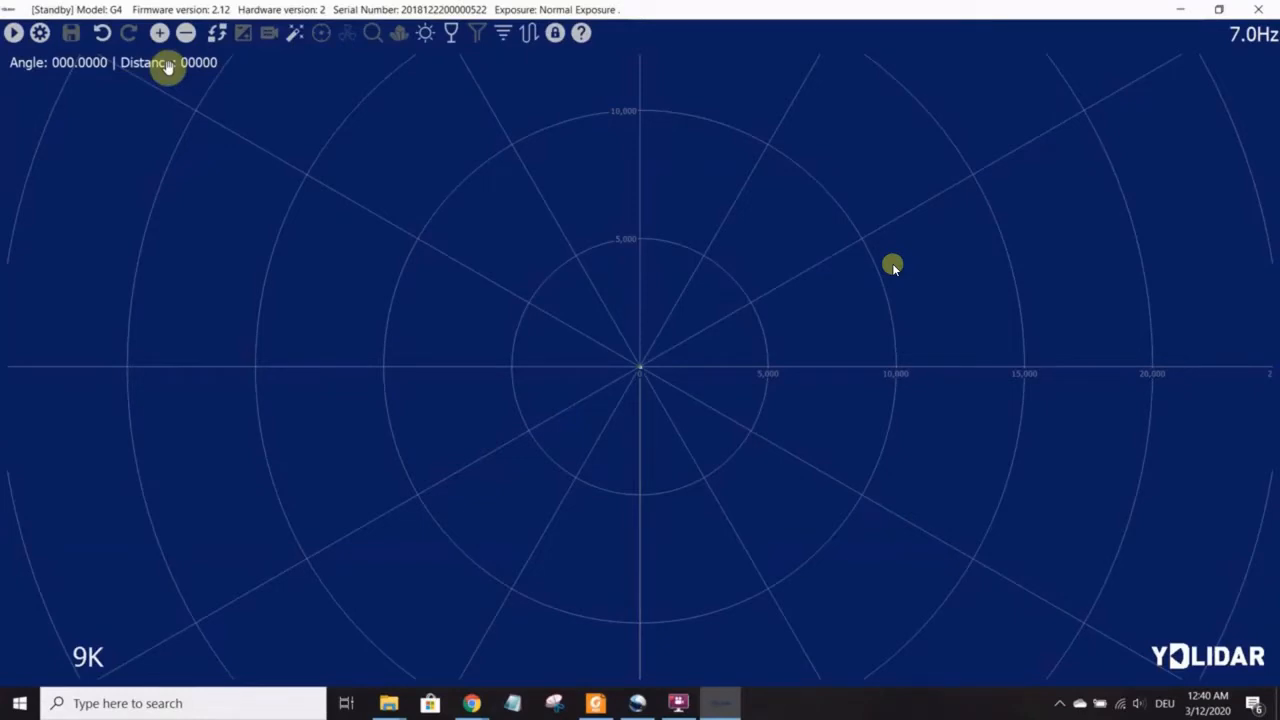
mouse_move(194, 157)
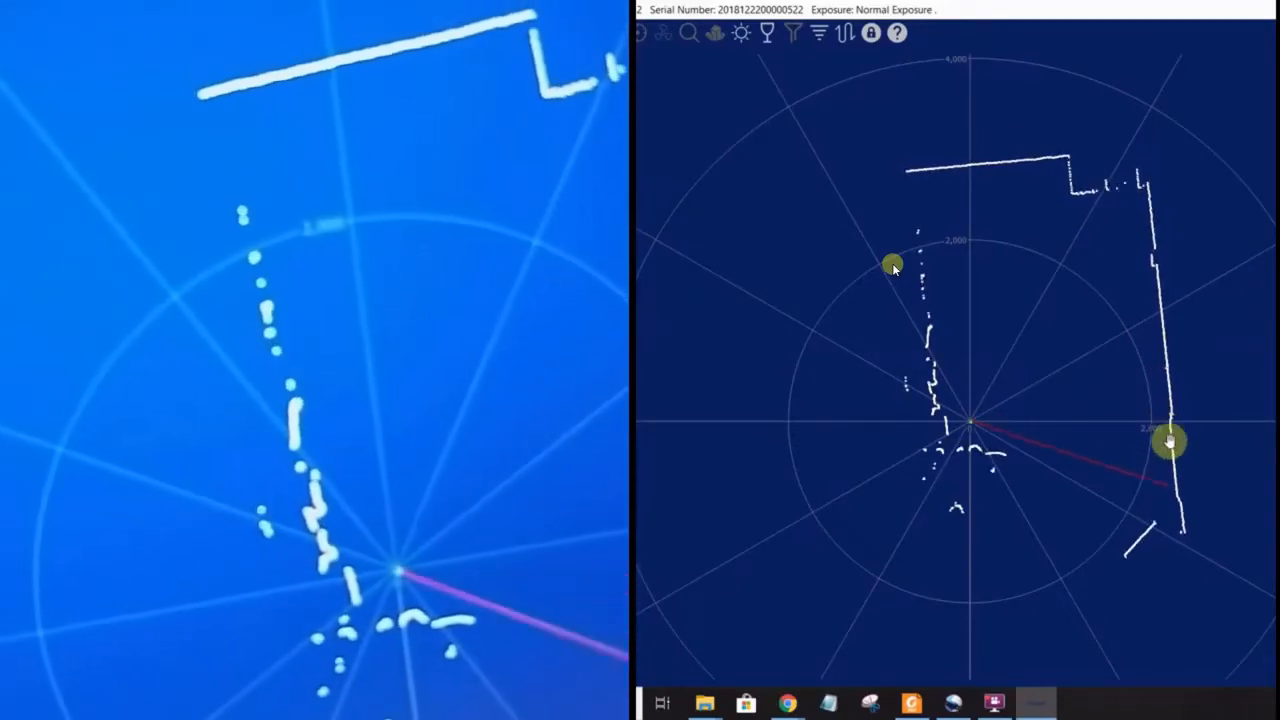
drag(1170, 442, 1175, 493)
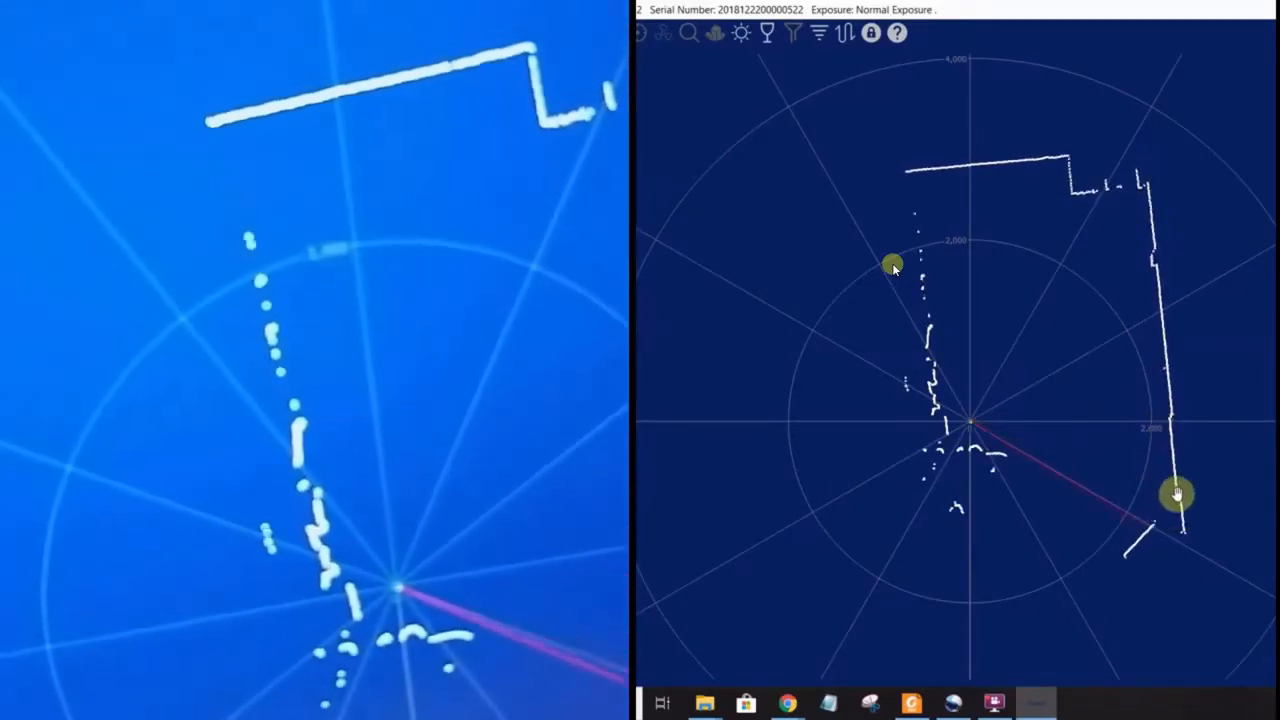